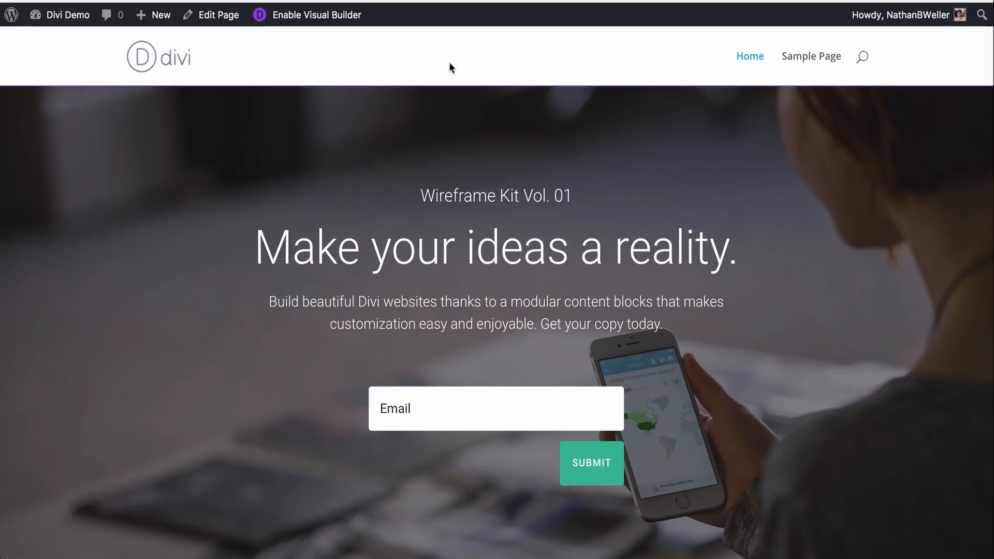
Step: Enable the Visual Builder on the homepage and scroll past the hero section
click(316, 14)
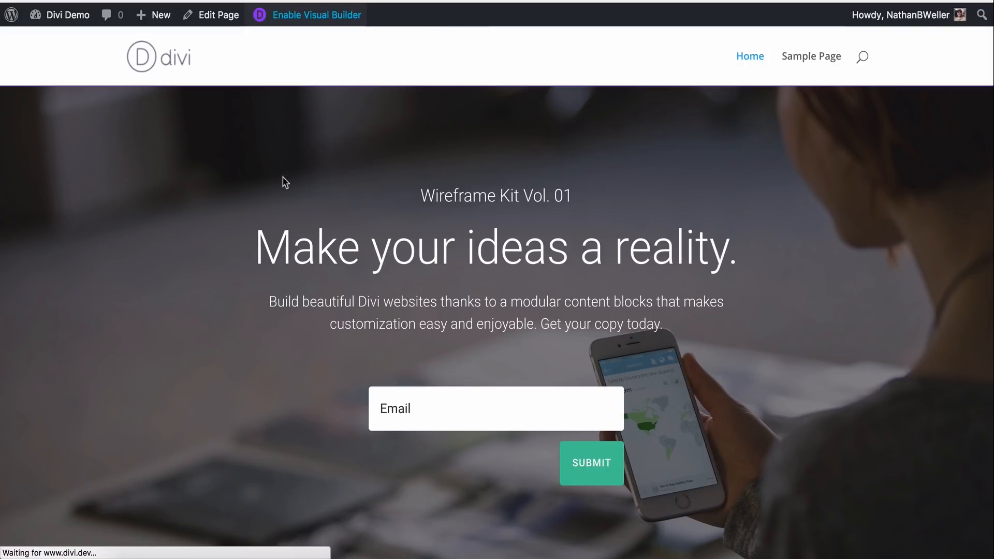
click(316, 14)
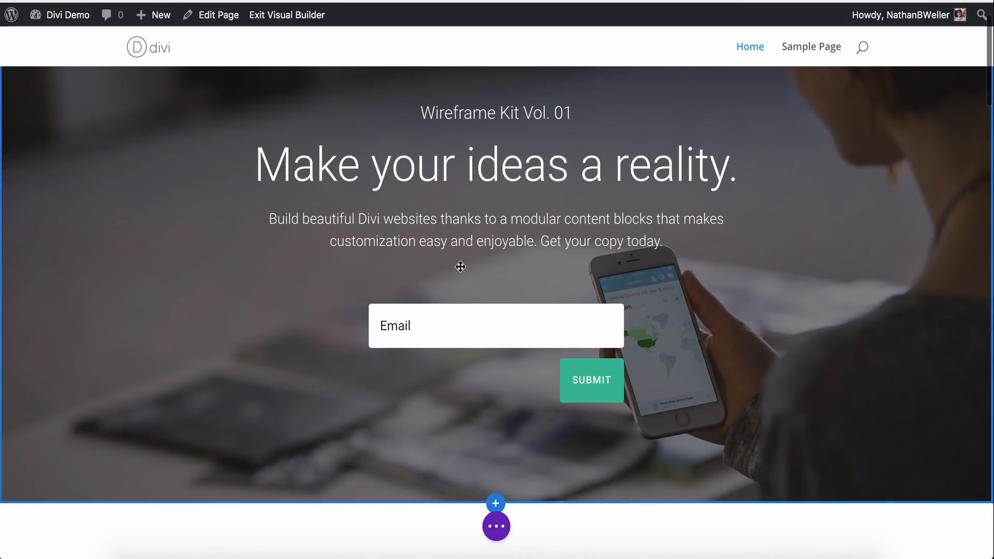
mouse_move(460, 268)
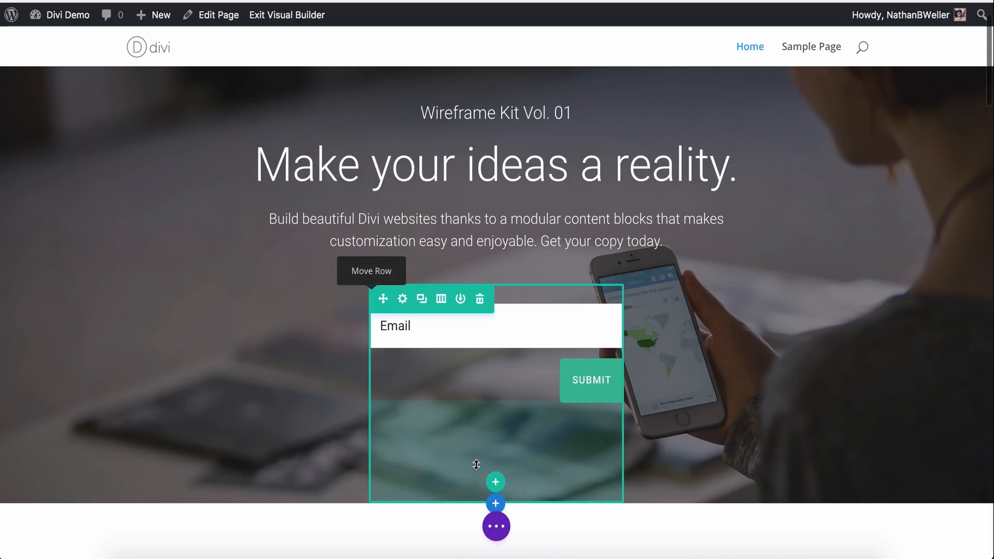
scroll(down, 3)
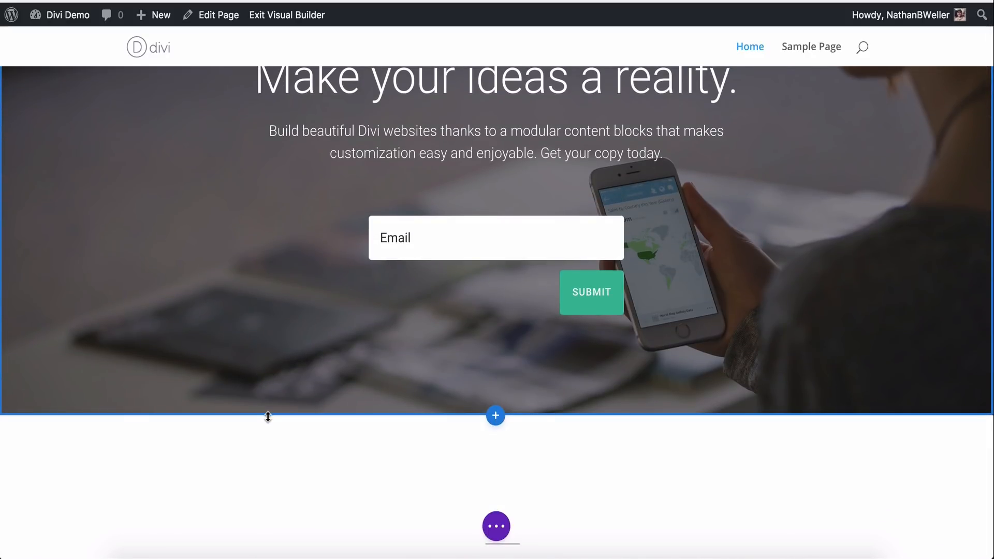
mouse_move(495, 416)
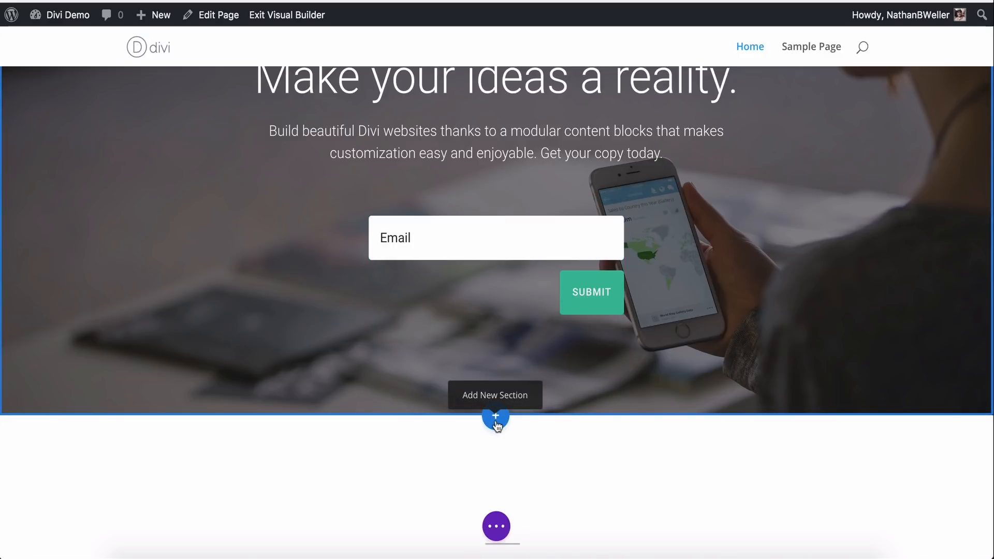
Step: Insert a Fullwidth section below the hero and browse its fullwidth modules
click(495, 417)
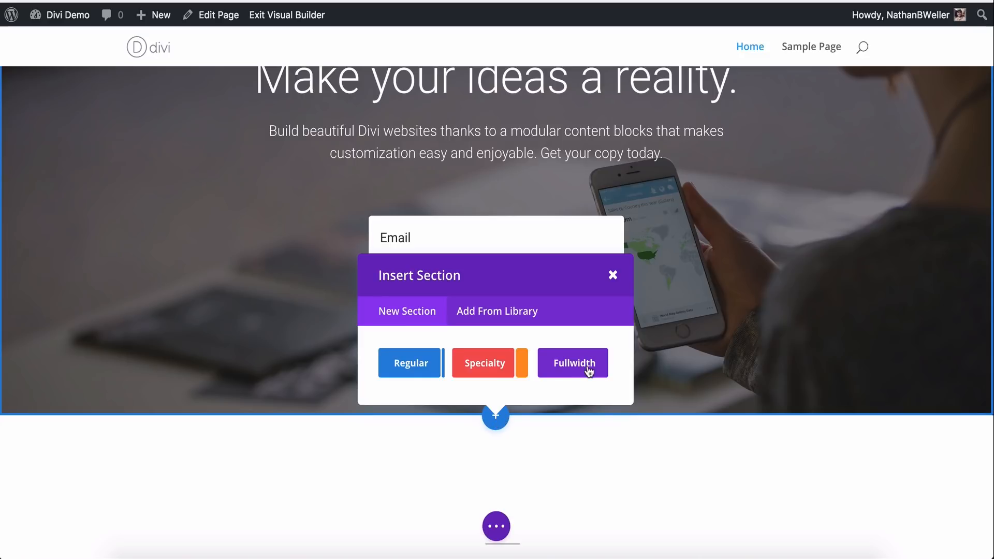
click(572, 363)
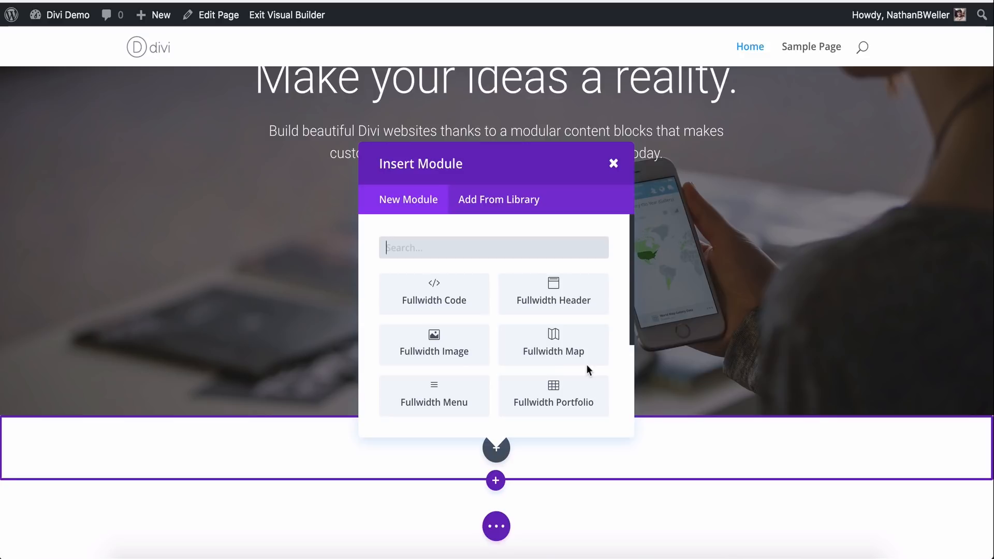
scroll(down, 3)
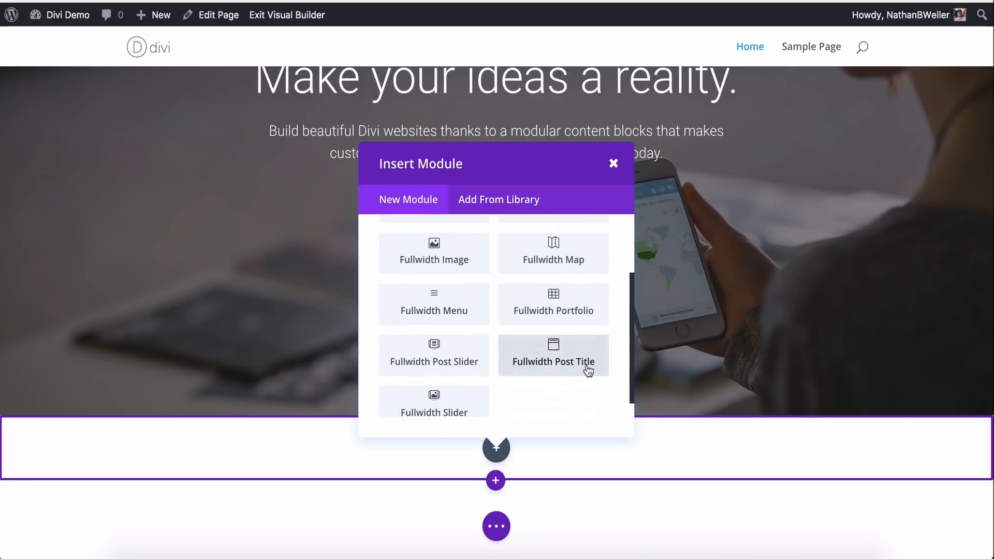
mouse_move(434, 403)
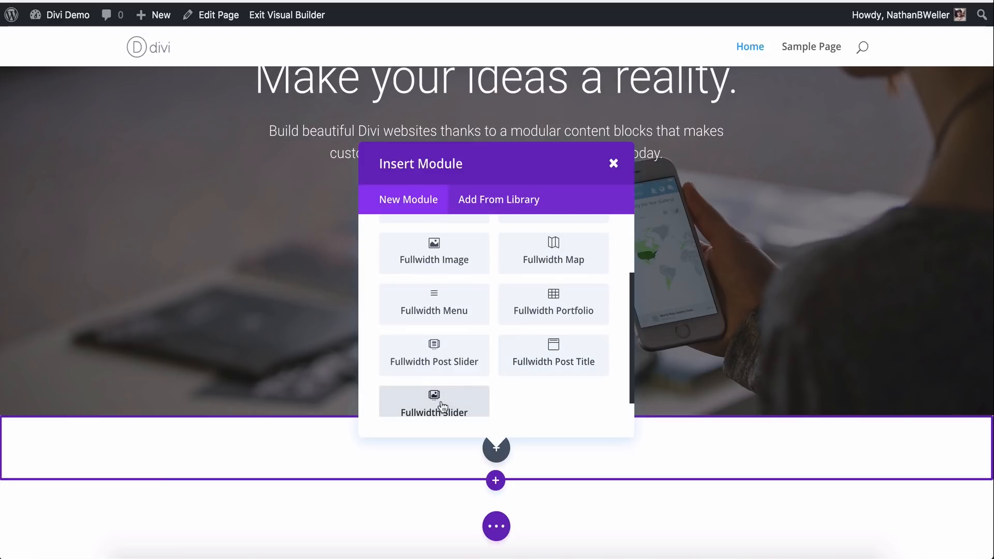
Step: Add a Fullwidth Slider with heading 'Make your ideas a reality.' and a 'Learn More' button
click(434, 403)
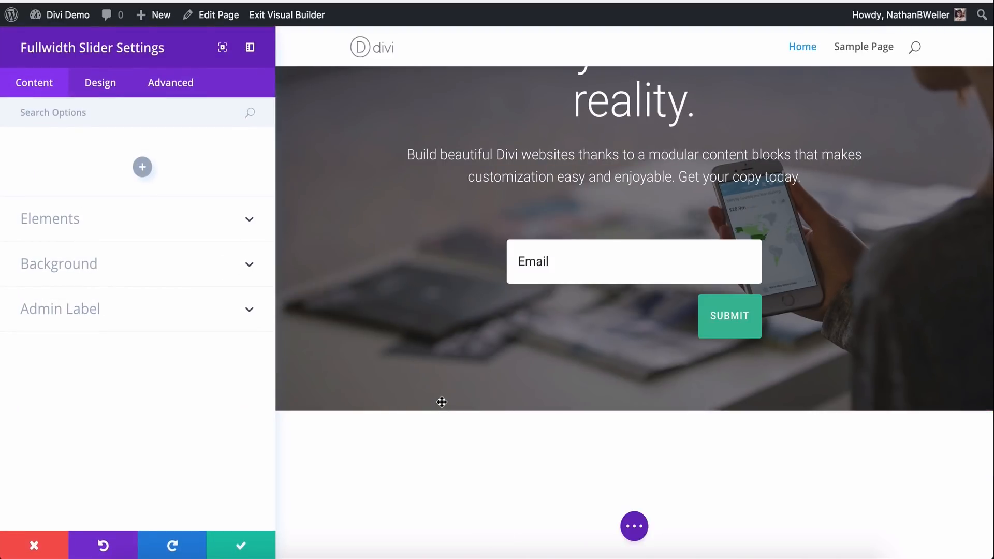
scroll(down, 3)
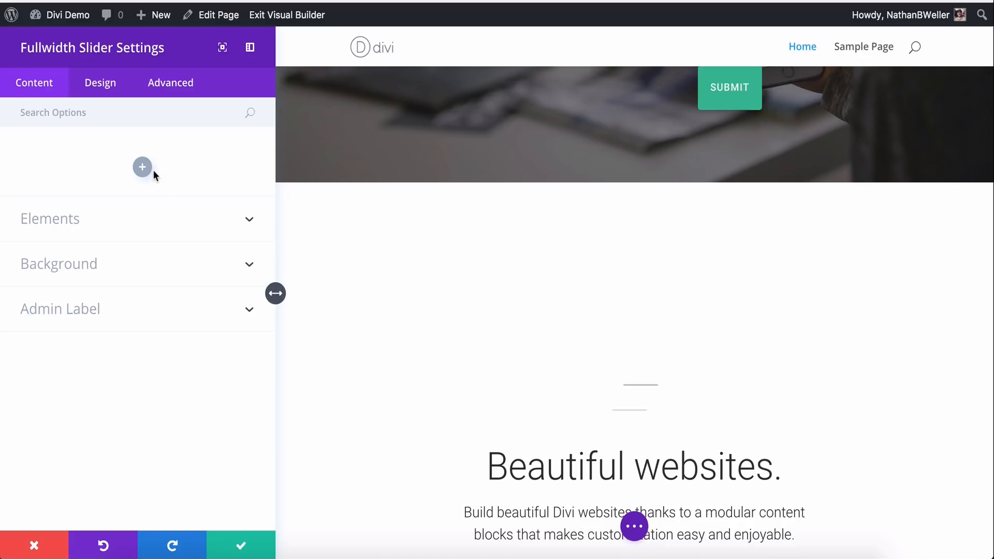
mouse_move(142, 168)
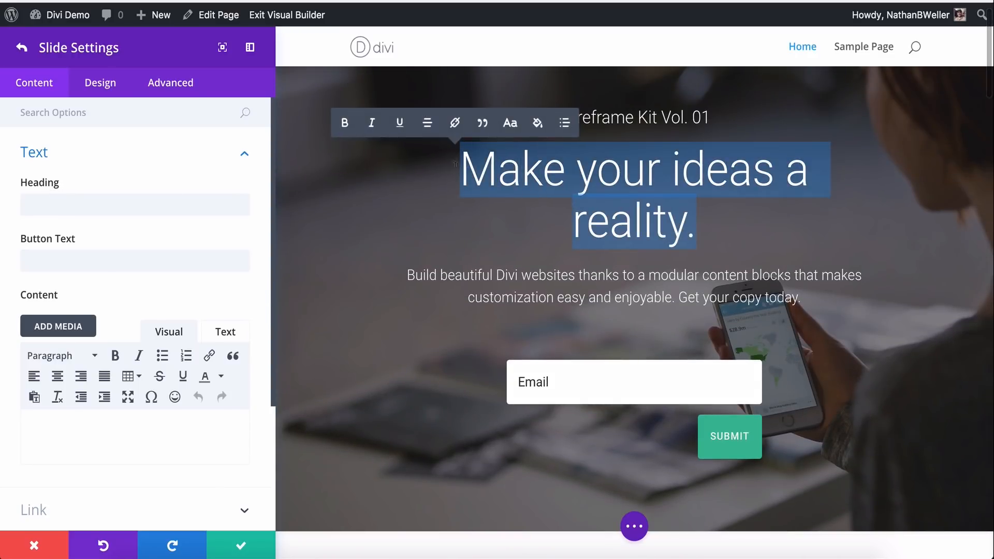
click(134, 189)
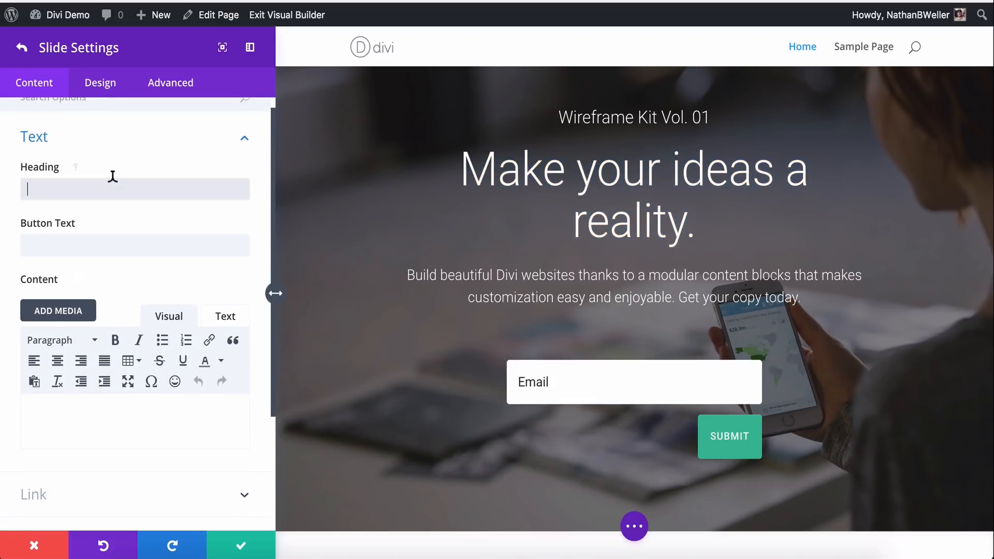
text(Make your ideas a reality.)
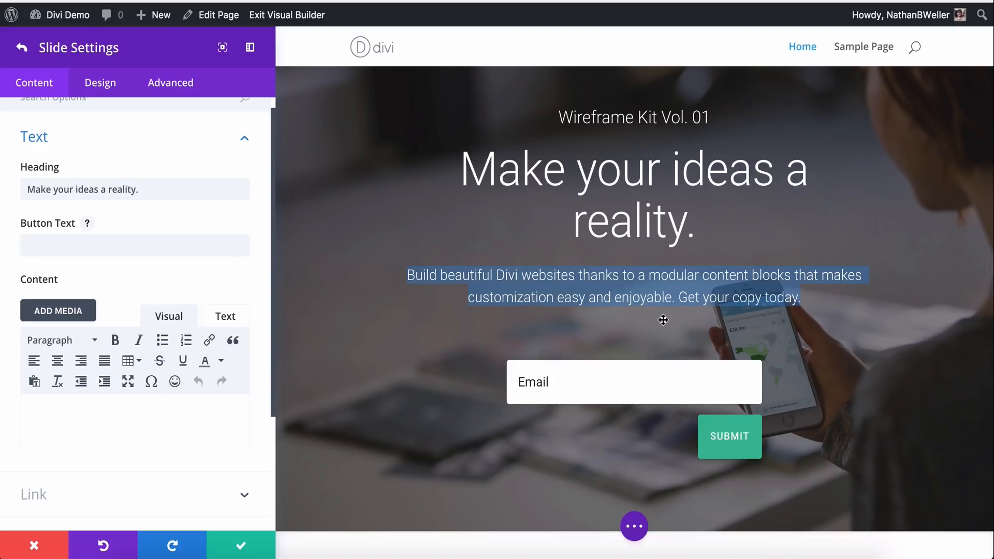
click(134, 245)
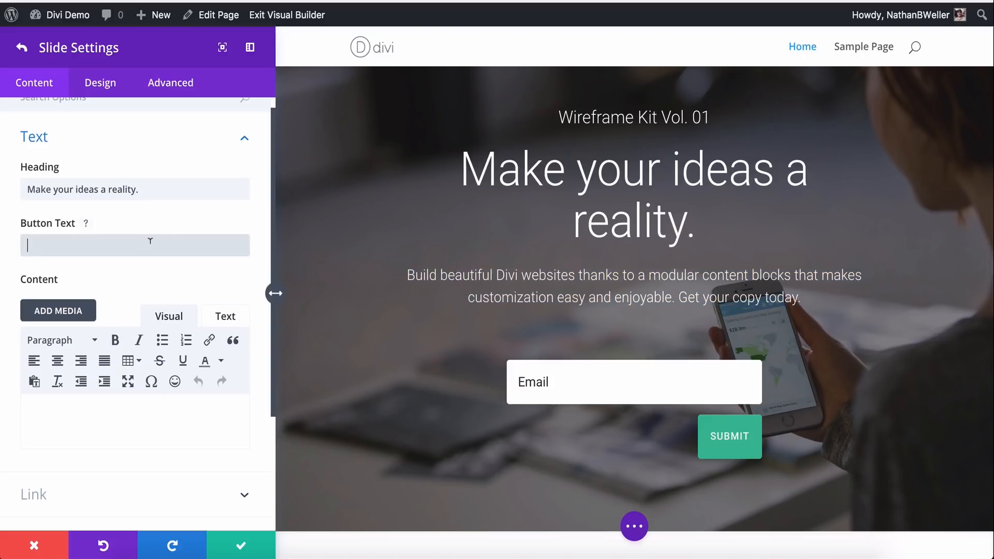
text(Learn More)
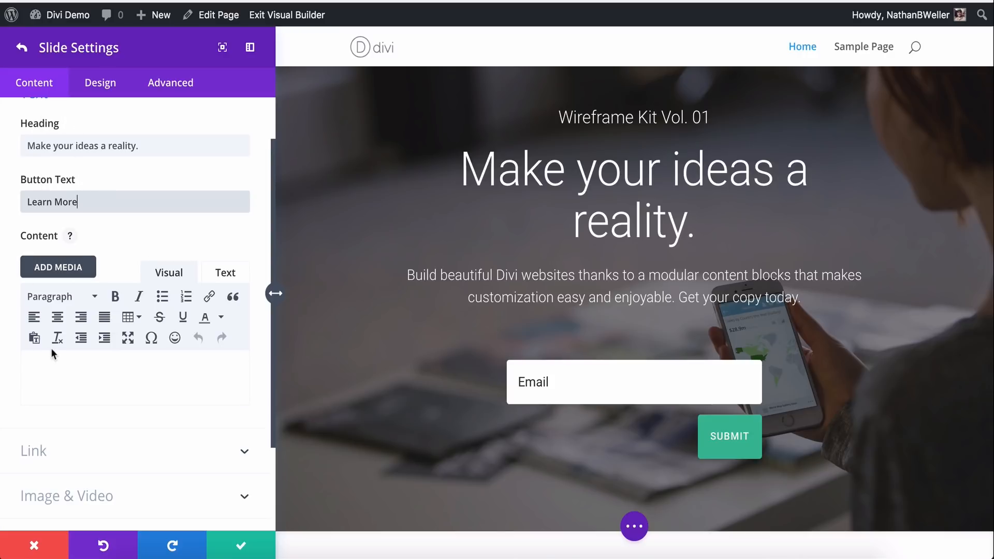
scroll(down, 3)
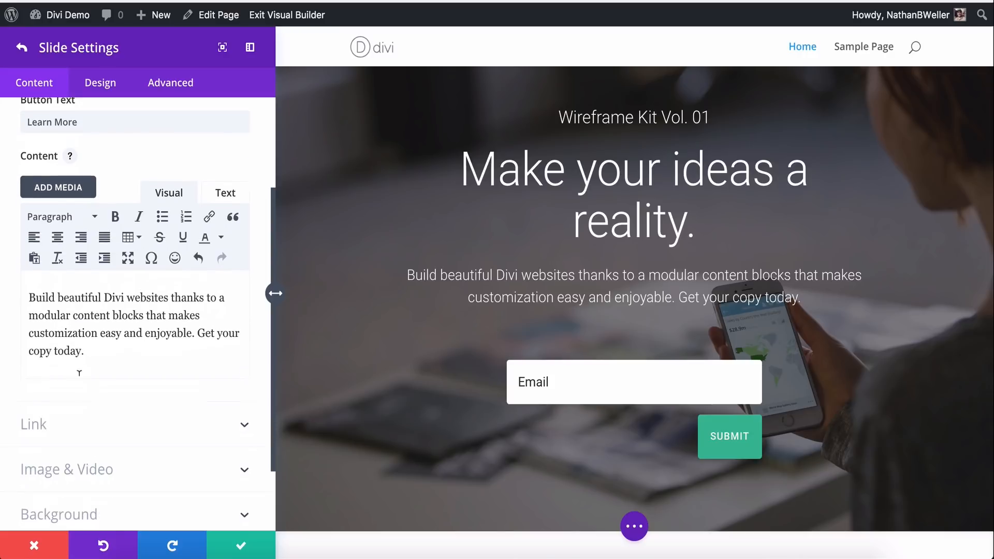
scroll(down, 3)
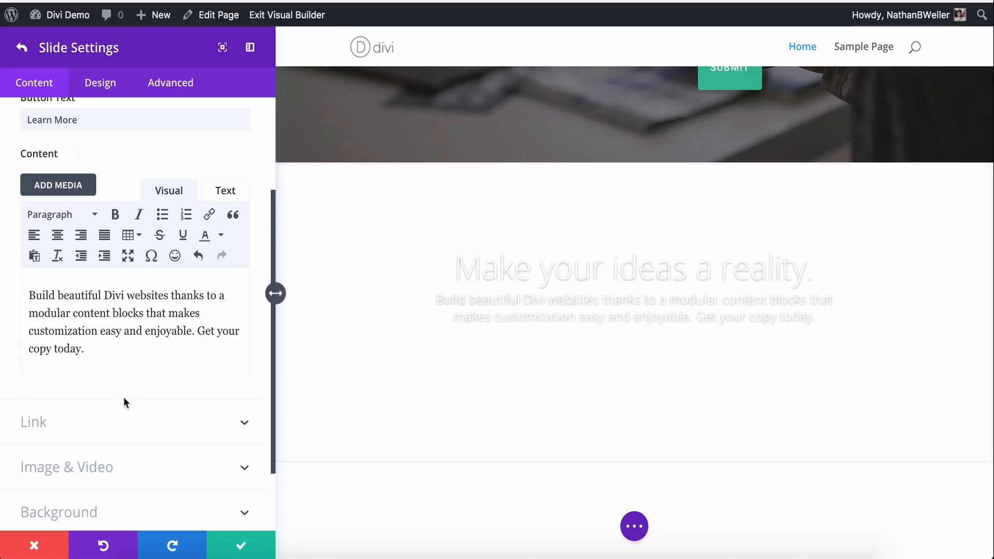
Step: Leave the slide's button URL as # and start uploading a slide image
click(33, 422)
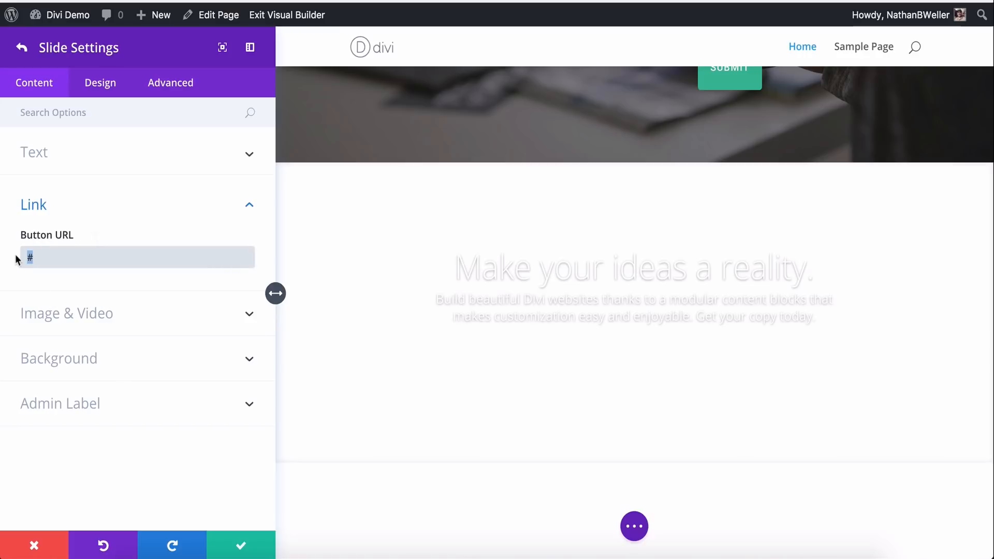
click(136, 257)
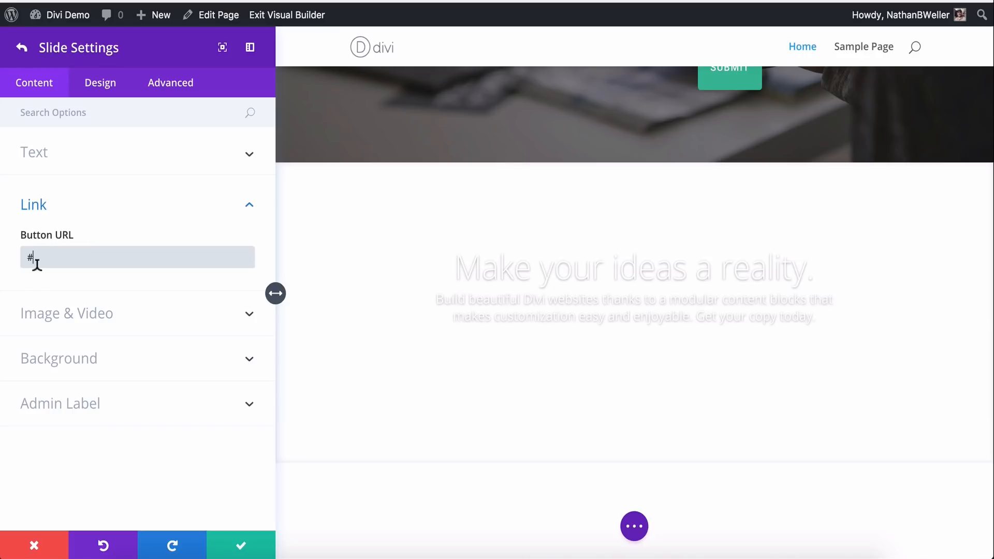
click(67, 313)
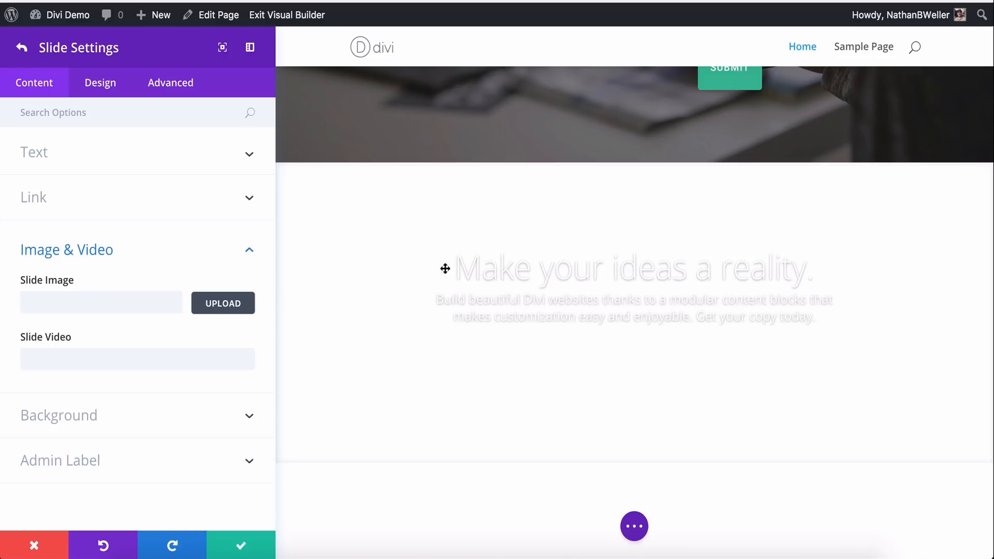
mouse_move(426, 280)
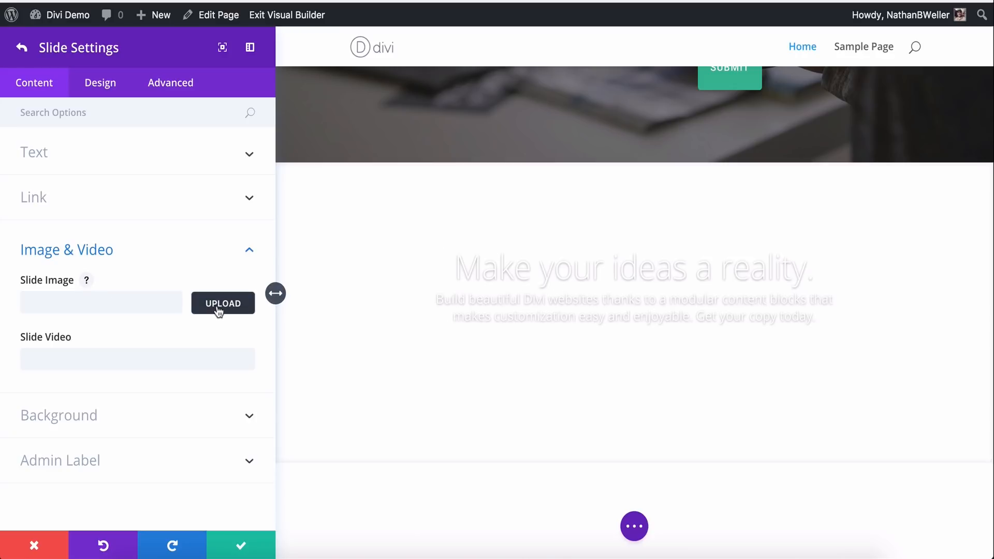
click(223, 303)
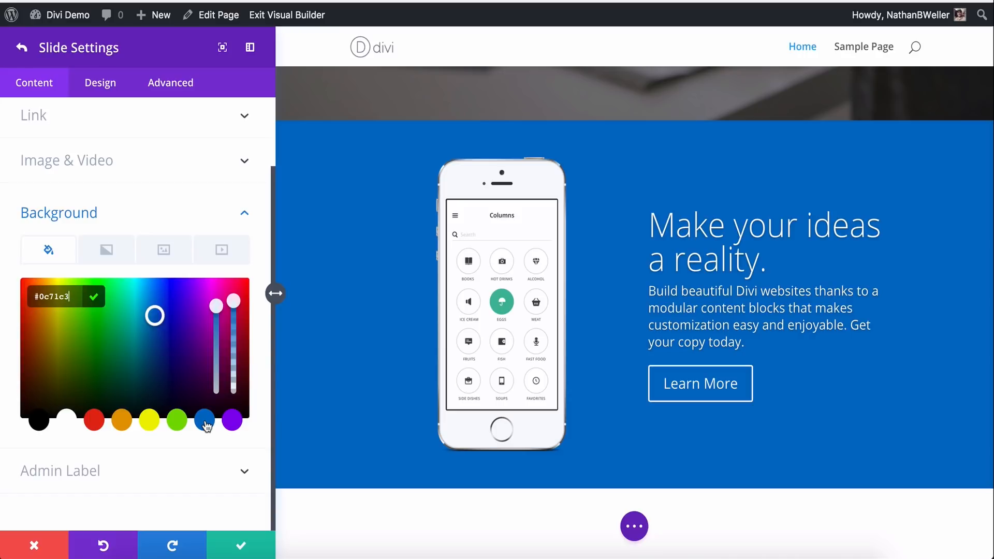
mouse_move(106, 249)
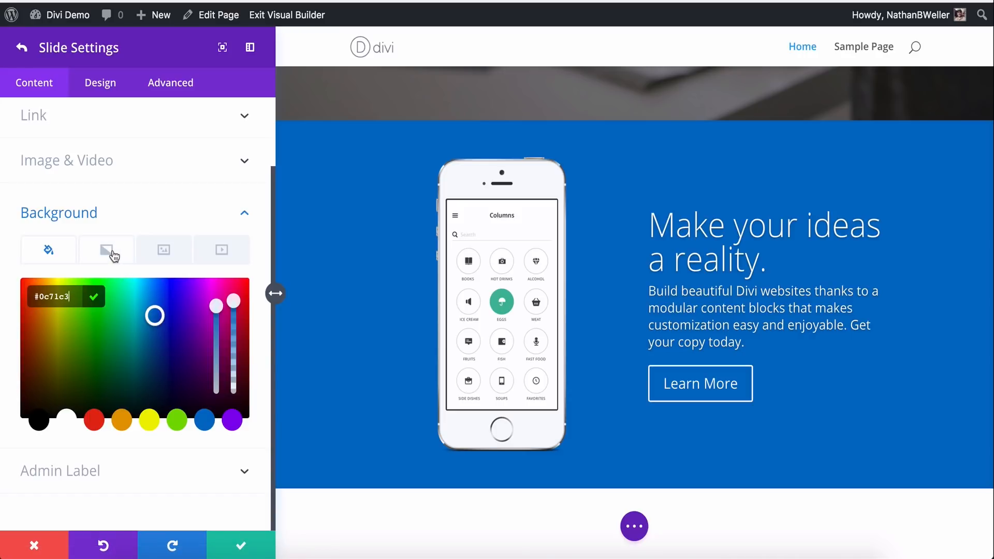
Step: Set the slide background image to Cover, Center, No Repeat with Normal blend
click(164, 249)
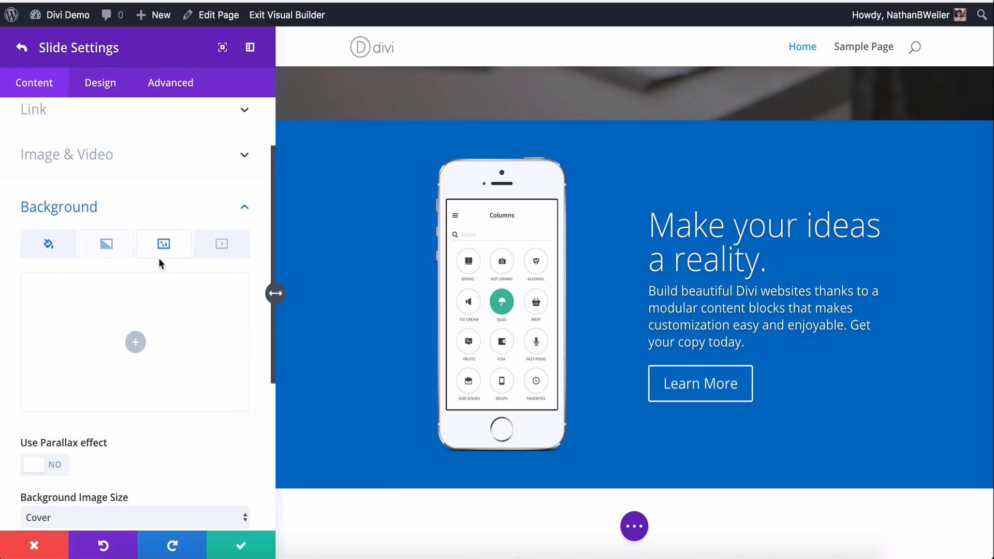
click(221, 243)
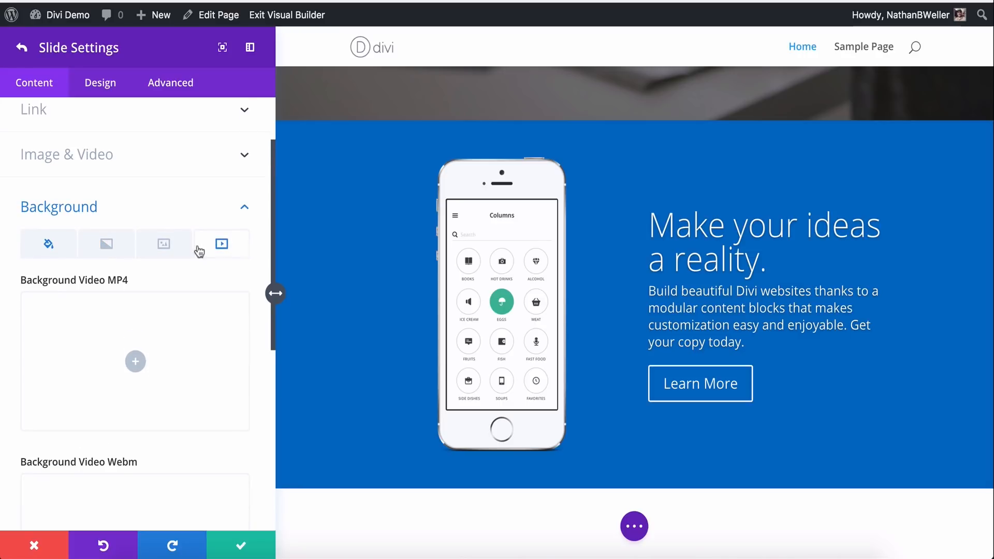
scroll(down, 3)
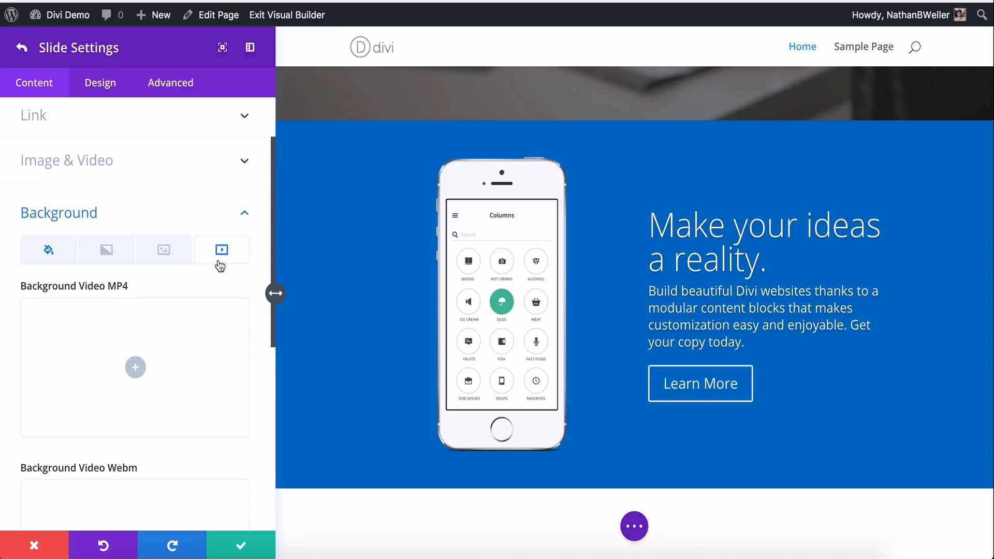
mouse_move(74, 274)
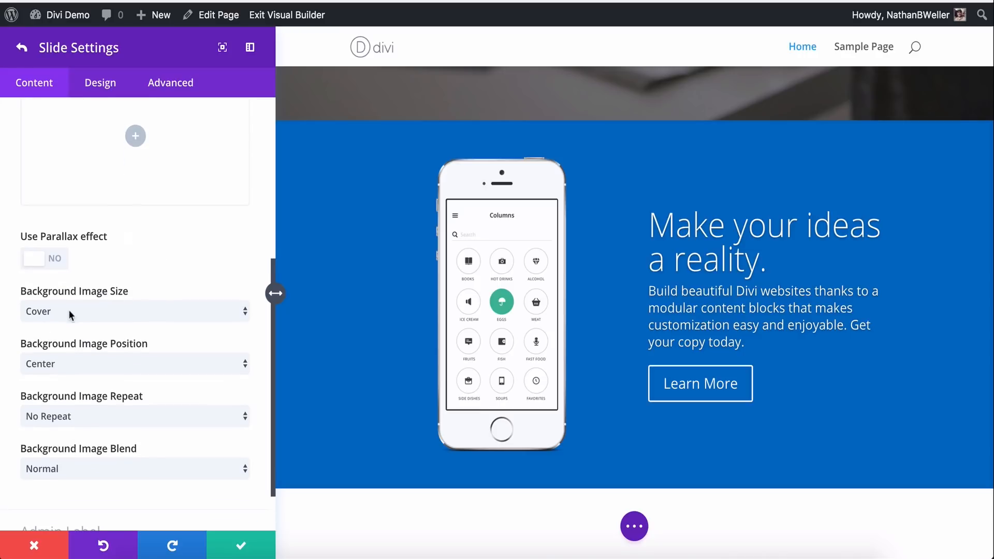
mouse_move(62, 317)
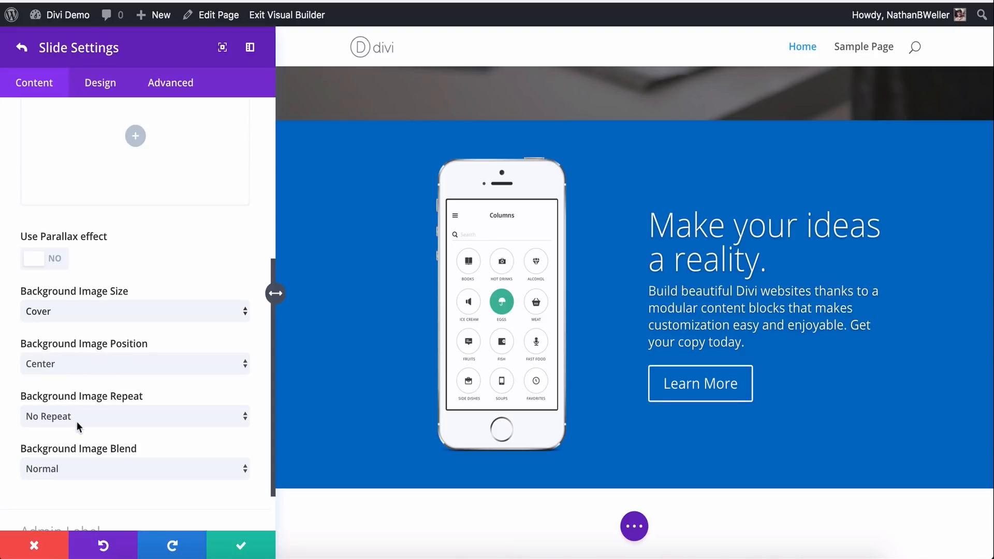
scroll(down, 3)
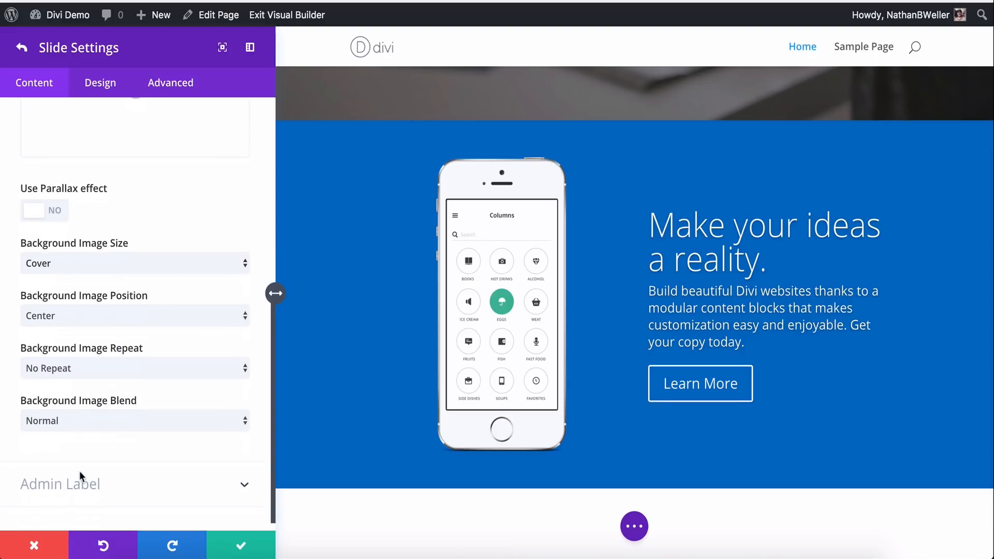
click(133, 420)
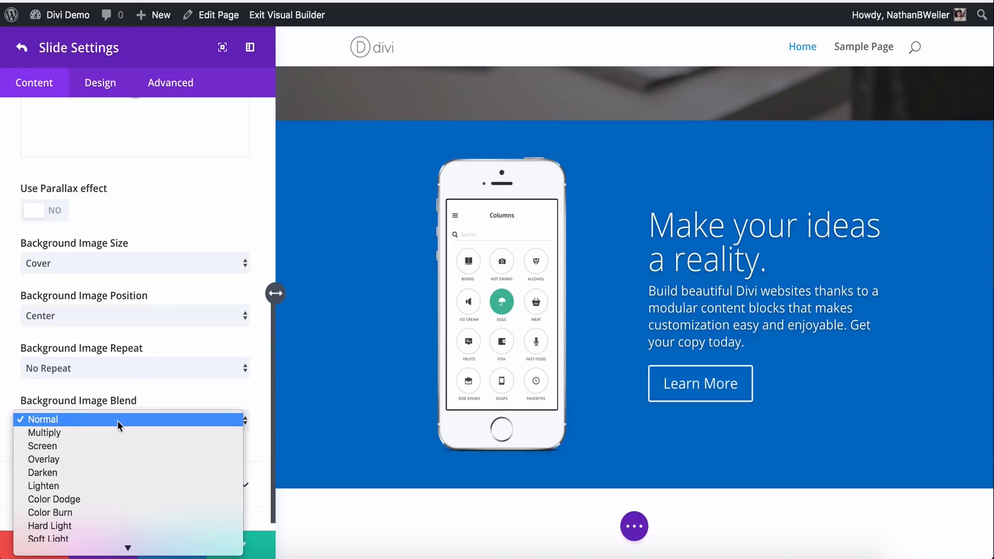
scroll(down, 3)
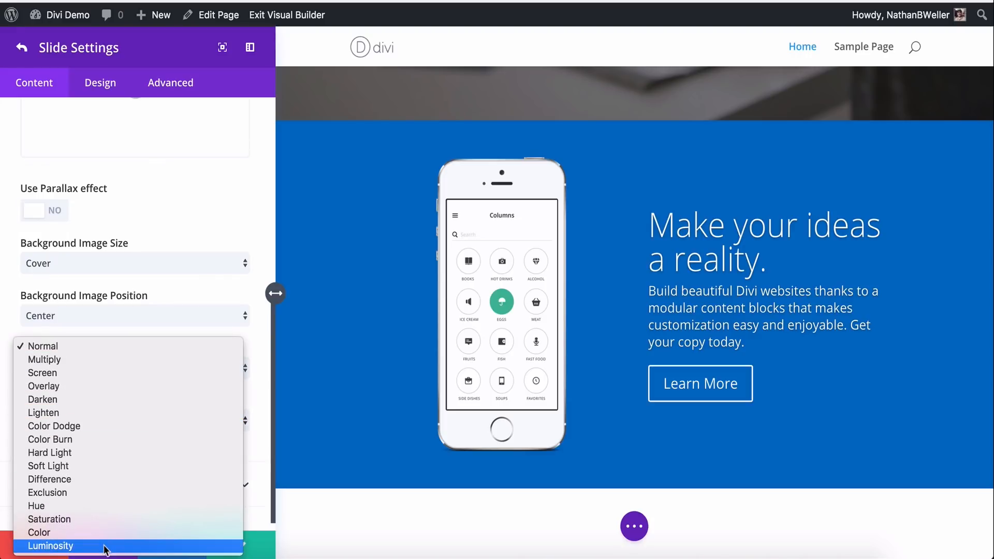
mouse_move(116, 387)
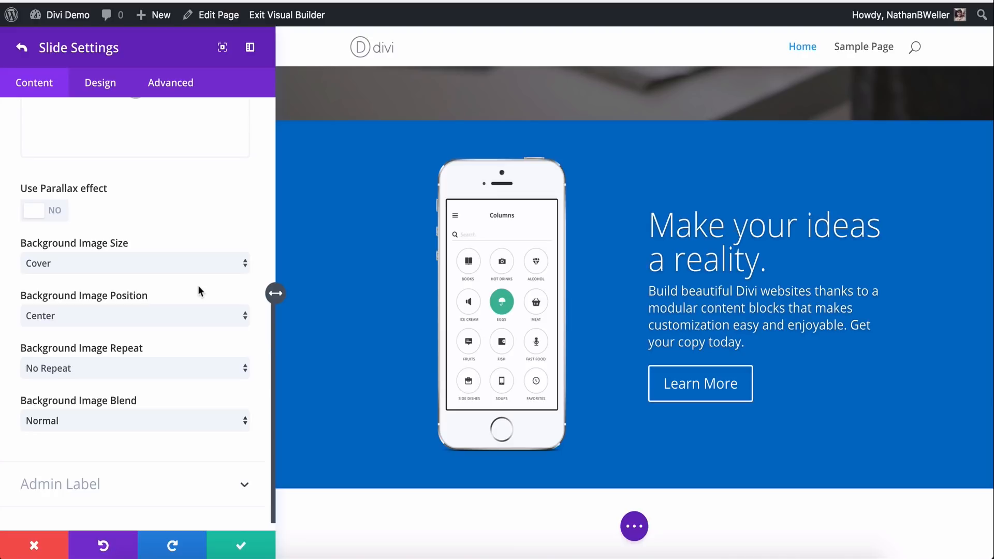
mouse_move(416, 210)
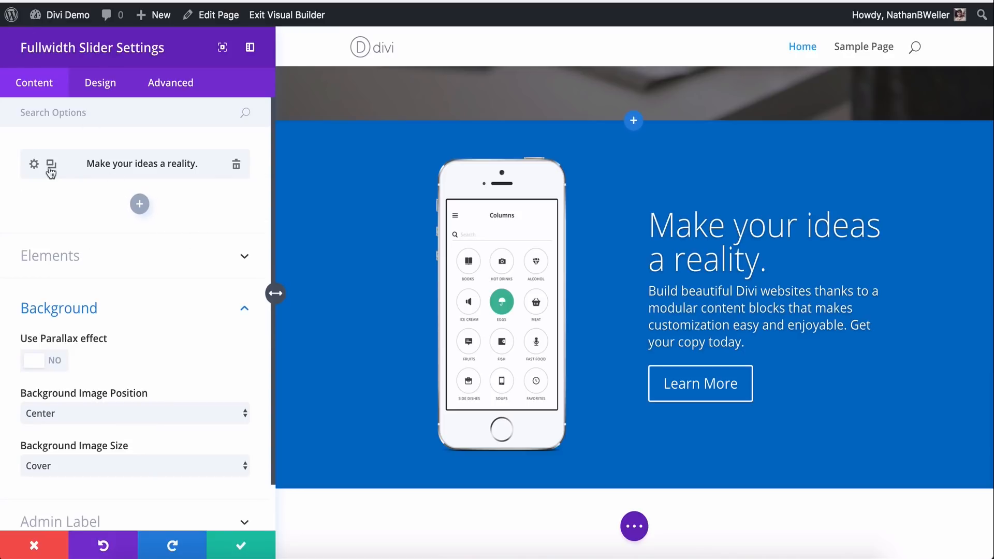
Step: Duplicate the 'Make your ideas a reality.' slide to get three slides
click(51, 164)
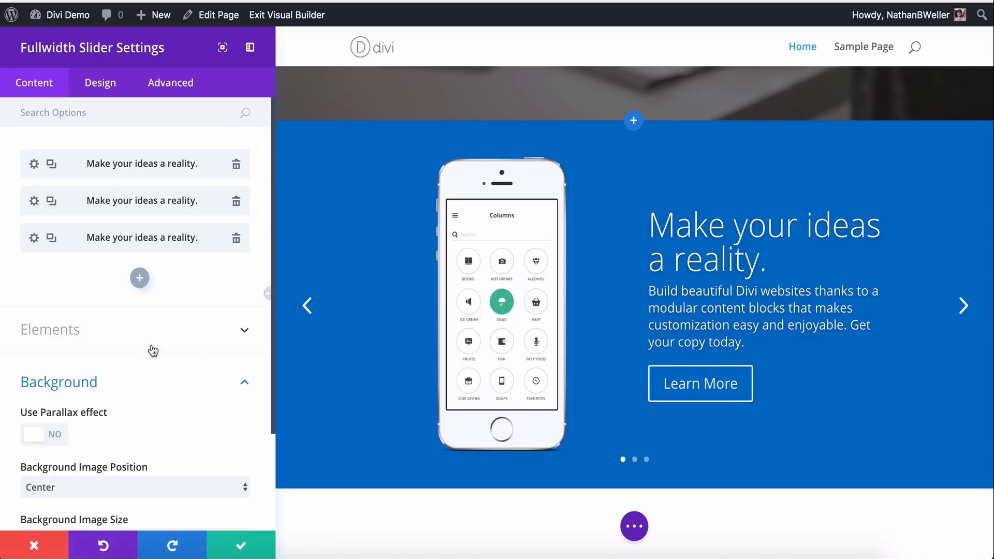
scroll(down, 3)
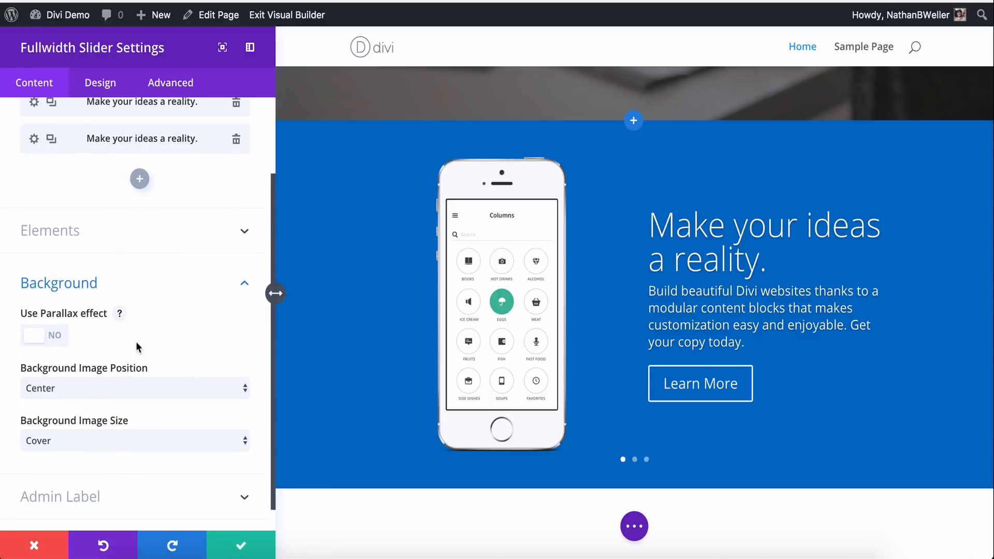
mouse_move(50, 257)
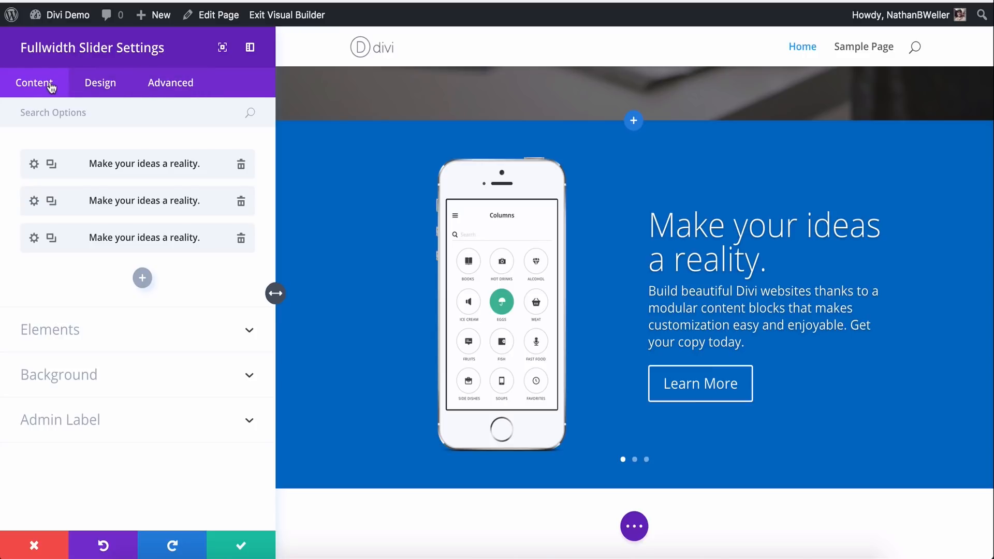
mouse_move(41, 88)
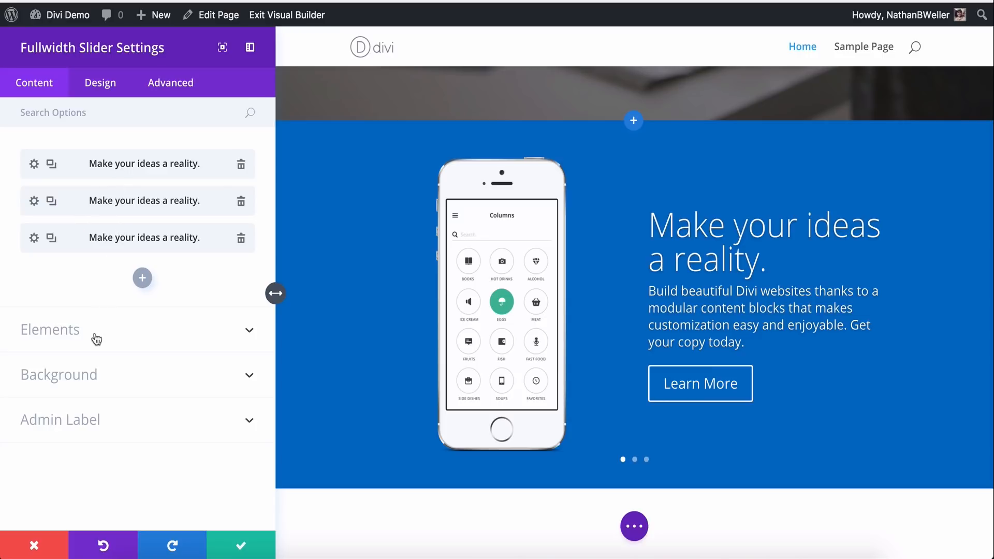
click(50, 329)
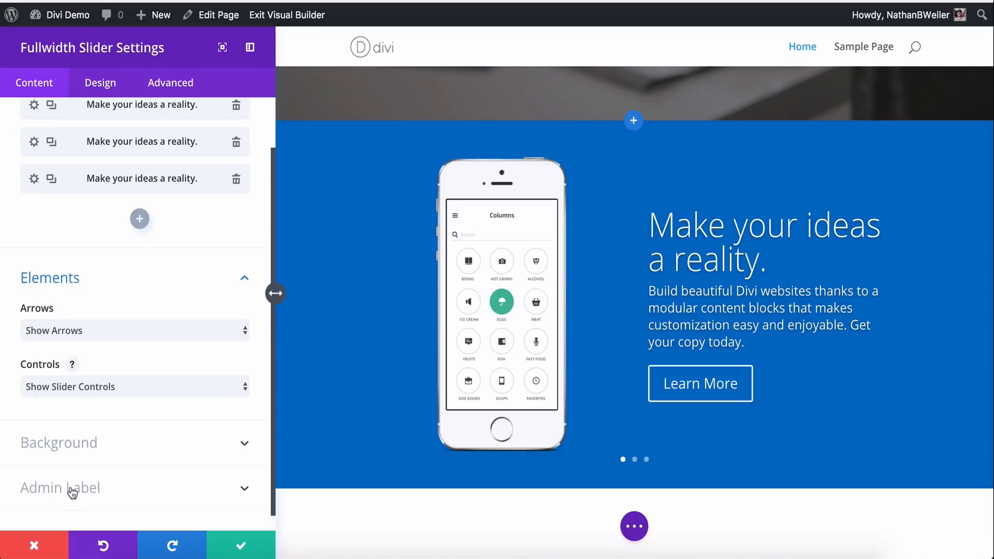
click(60, 488)
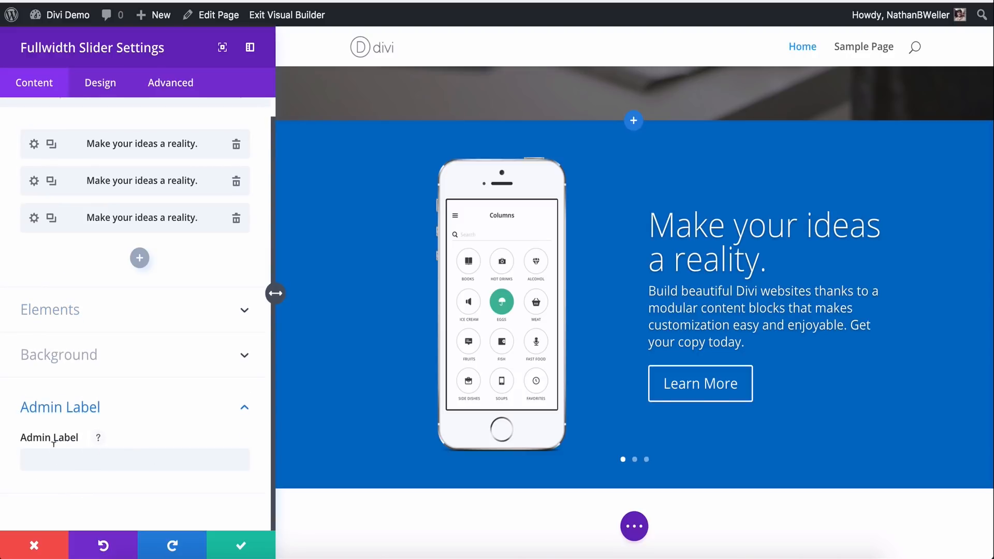
click(135, 460)
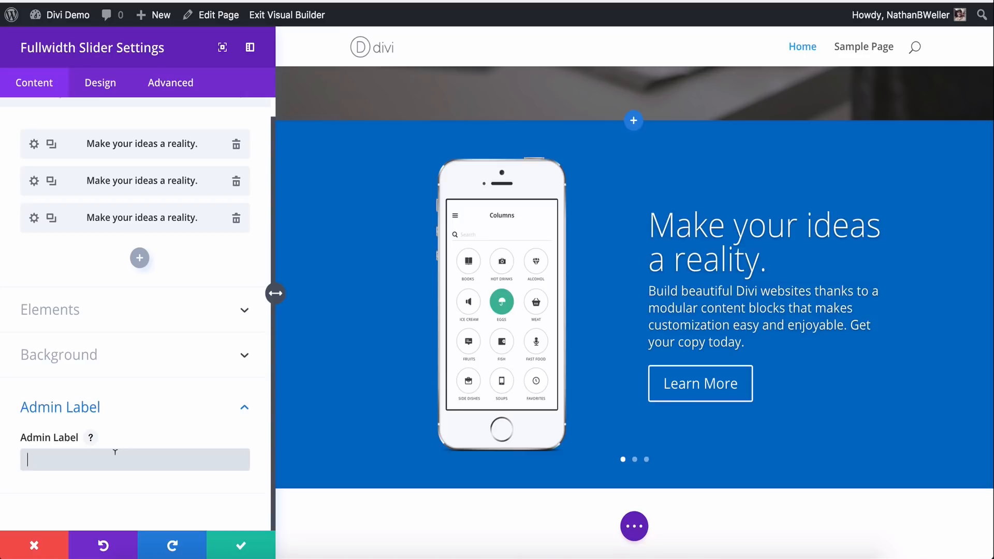
click(50, 309)
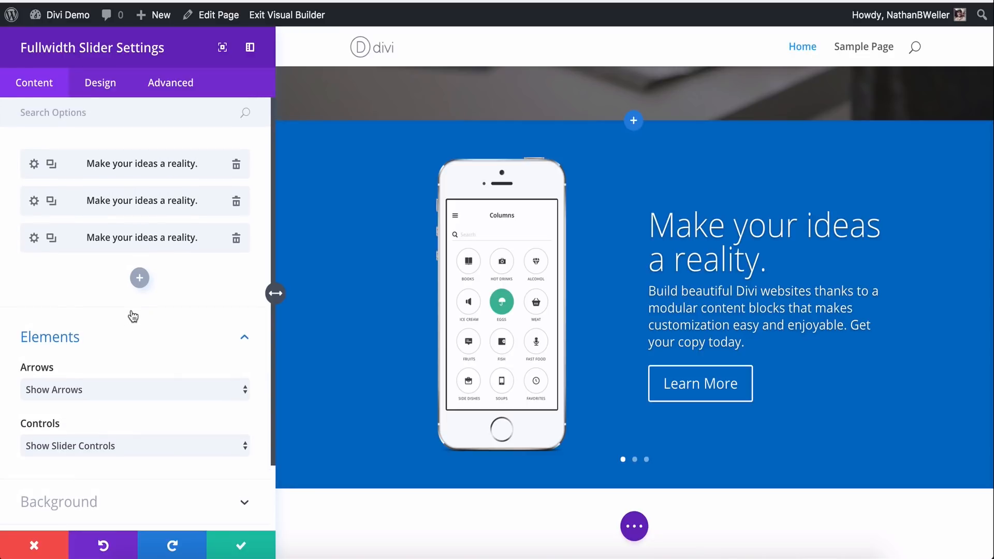
click(133, 389)
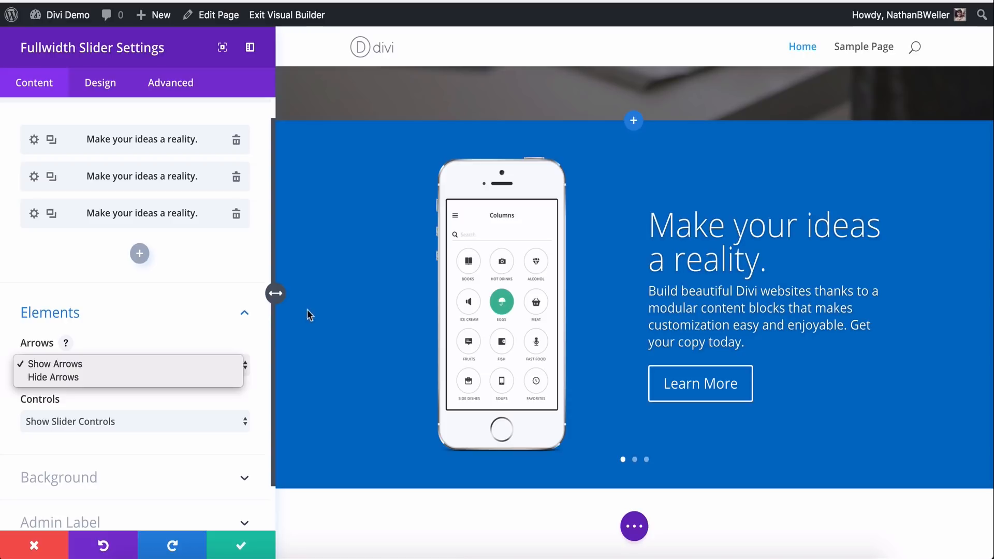
click(54, 365)
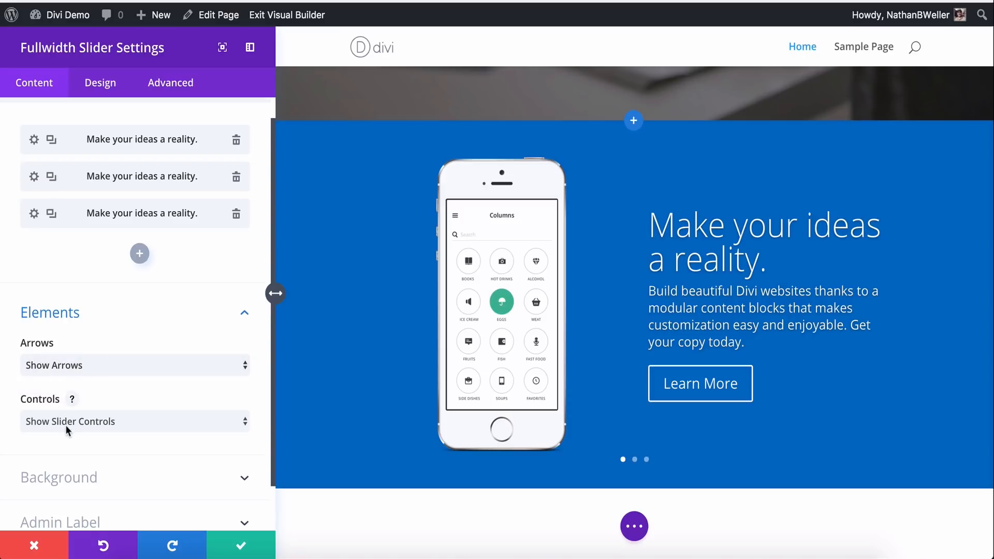
click(133, 421)
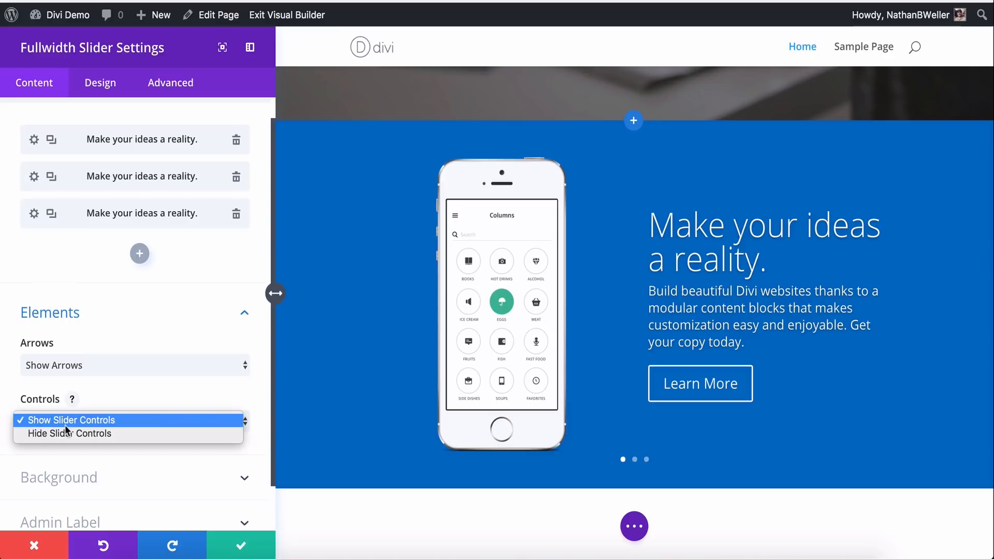
click(70, 420)
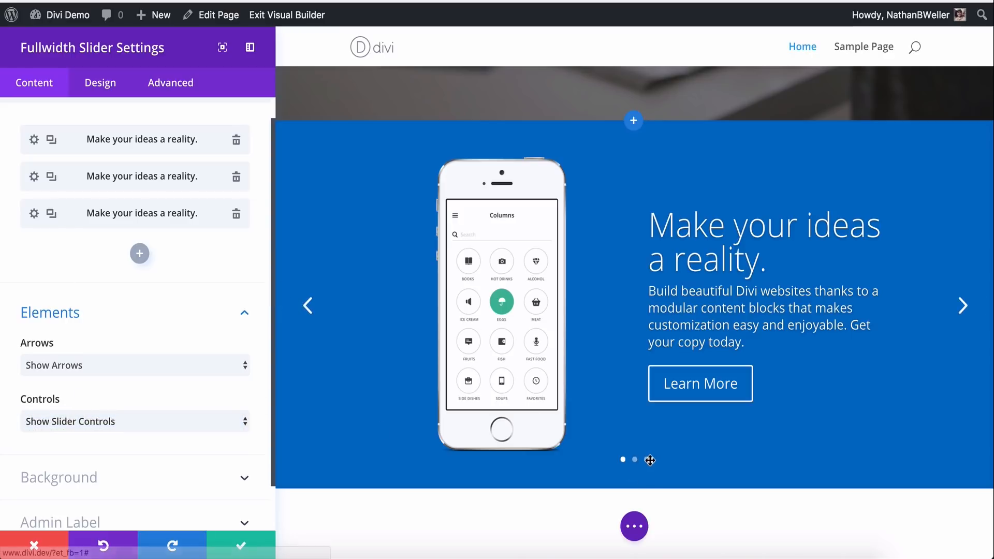
scroll(down, 3)
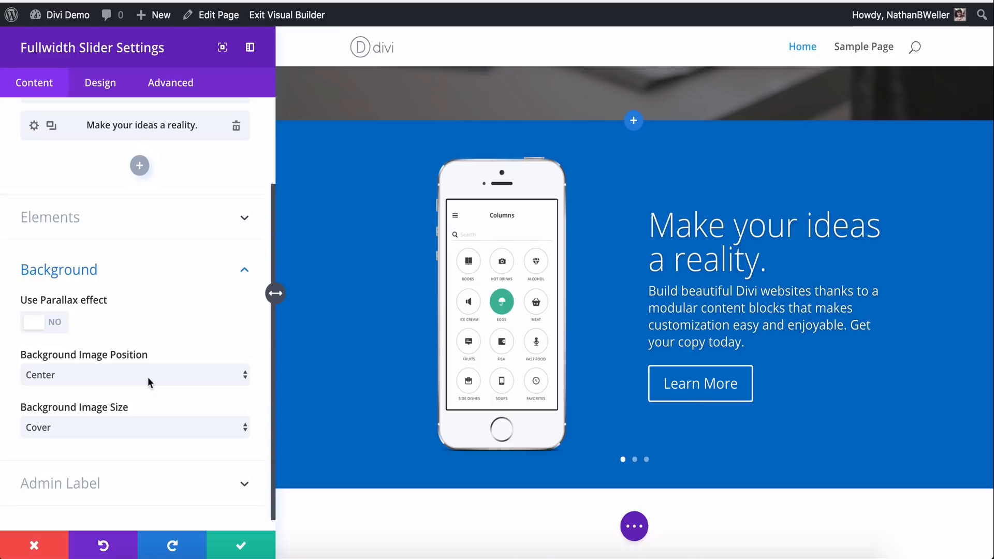
mouse_move(129, 441)
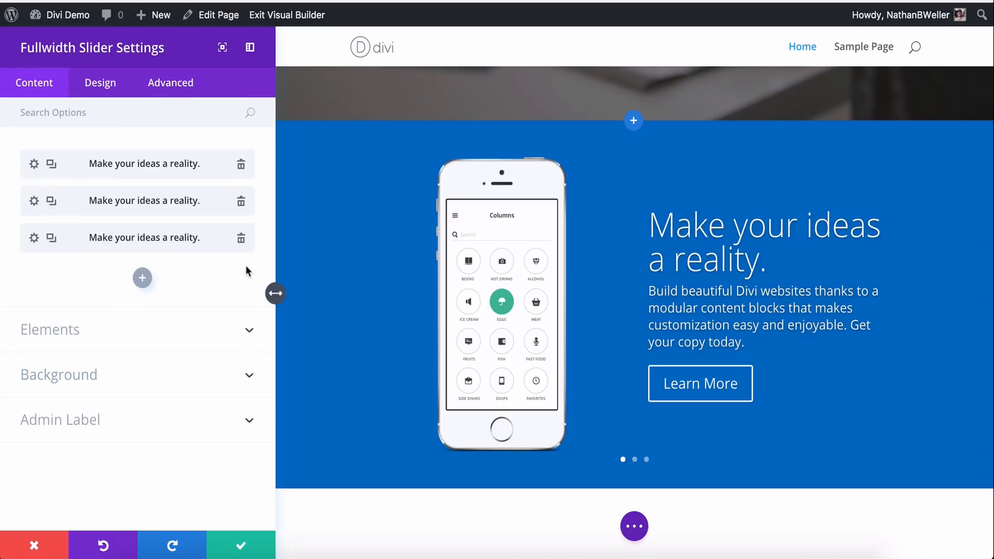
Step: Review the slider's Design layout and header text settings, then expand Spacing
click(100, 82)
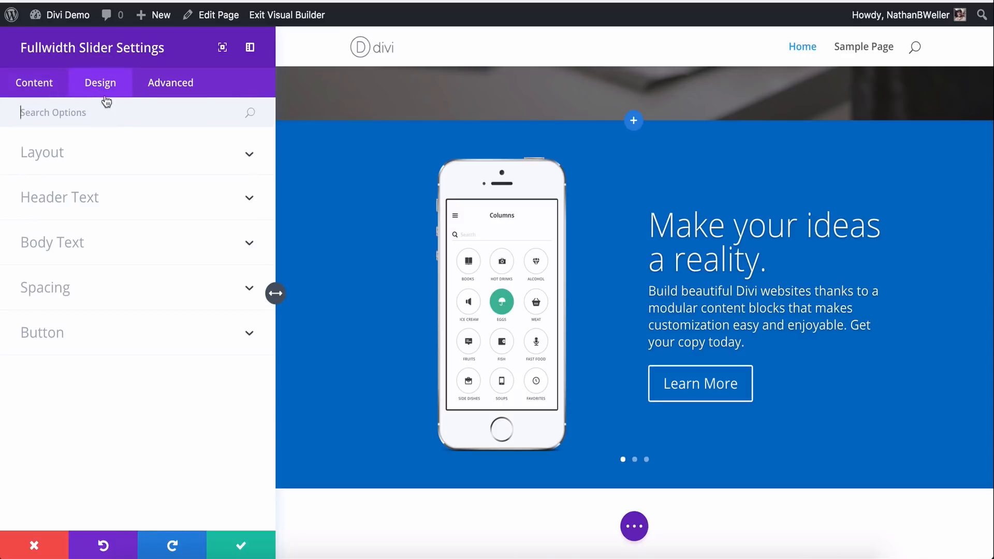
click(41, 152)
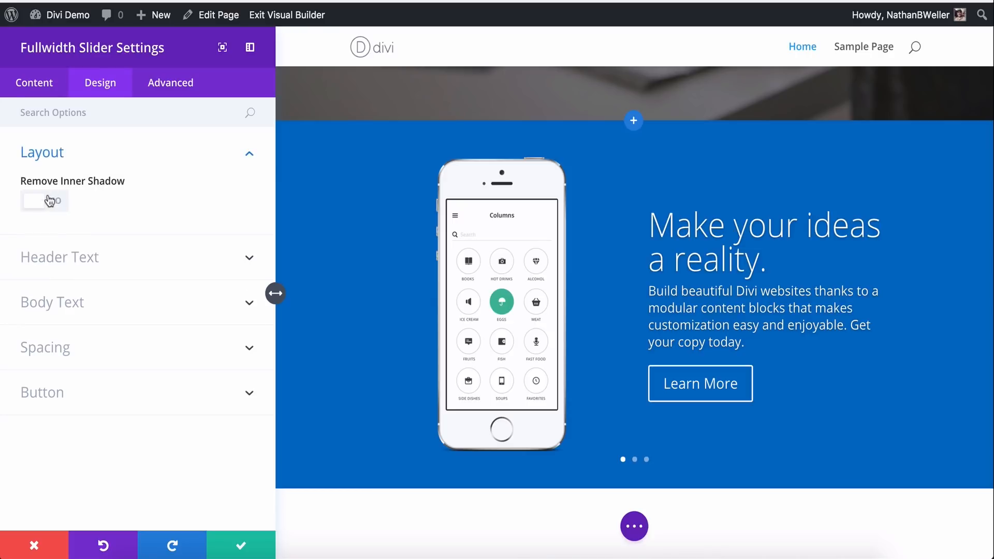
click(44, 201)
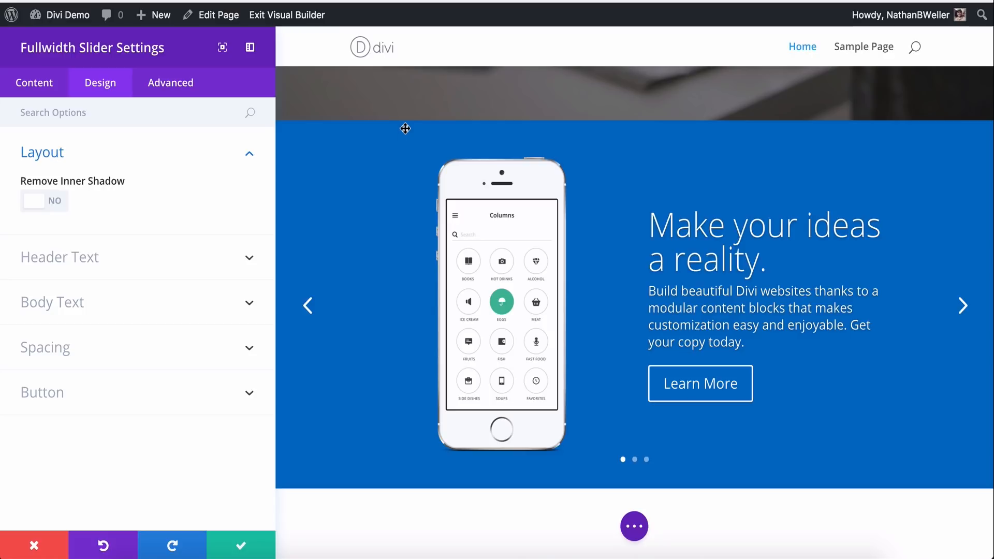
mouse_move(346, 460)
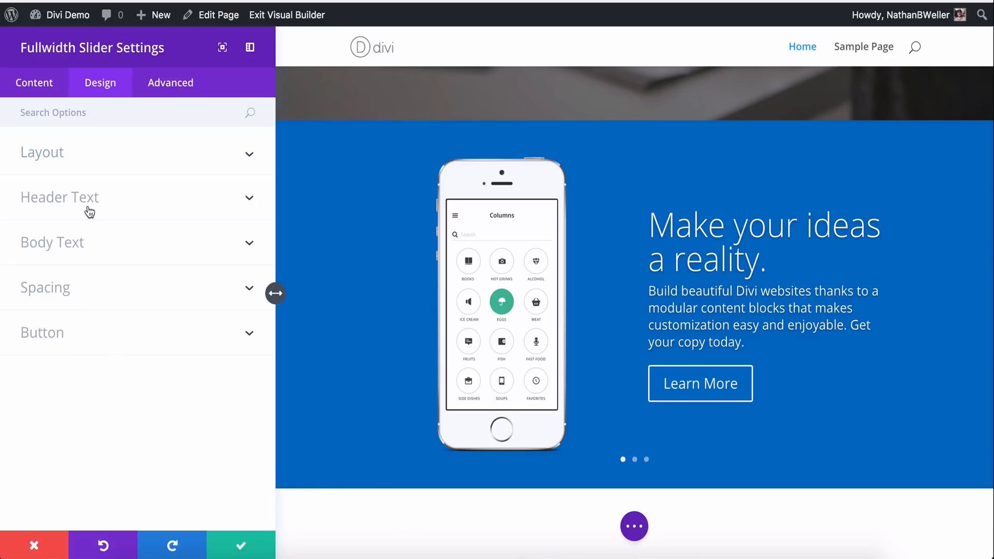
click(60, 197)
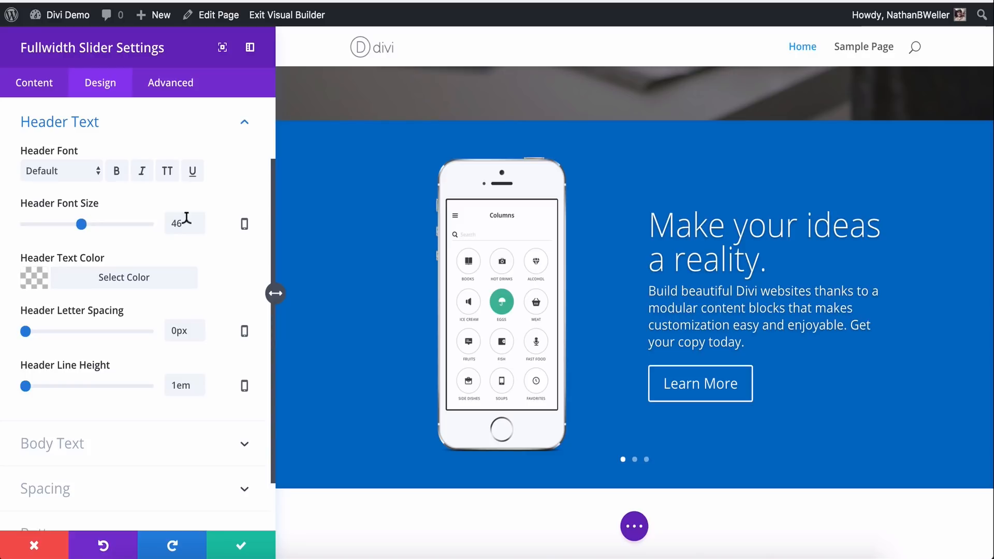
scroll(down, 3)
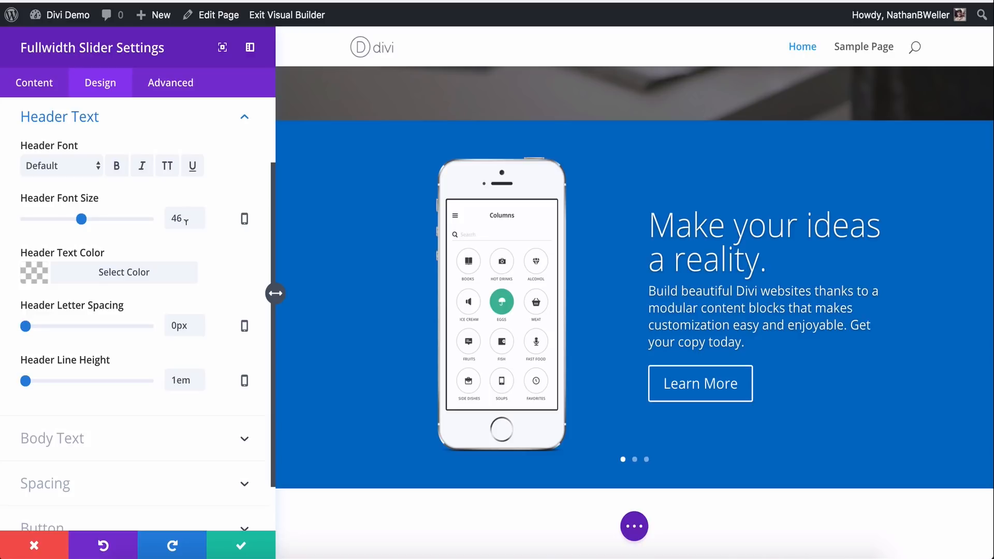
click(52, 438)
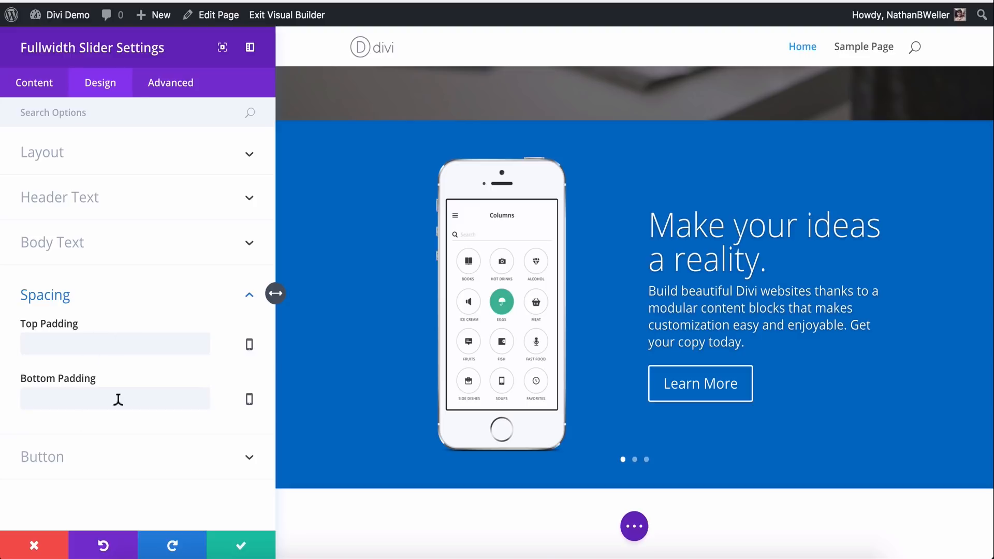
Step: Trial a top padding value, leave padding empty, and expand Button styling
click(114, 343)
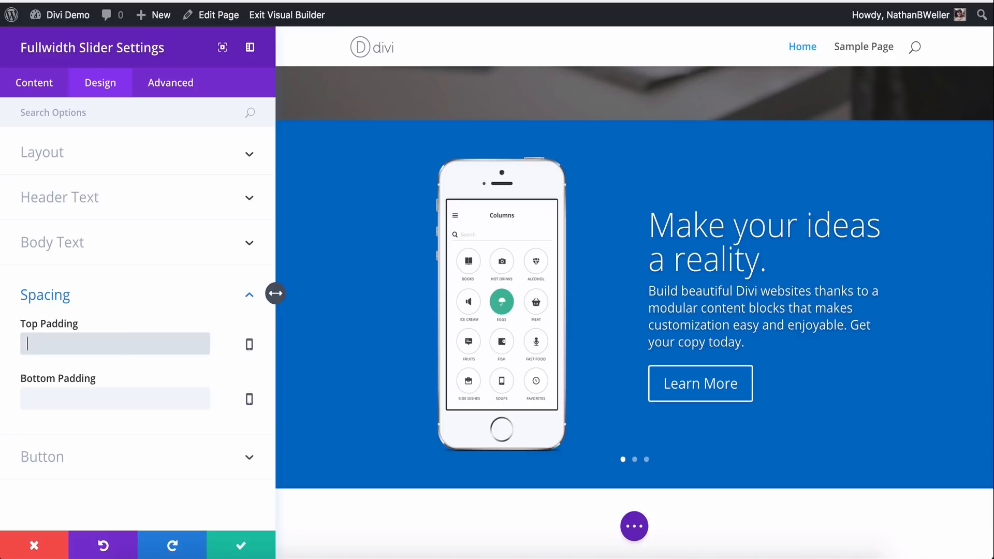
text(1000px)
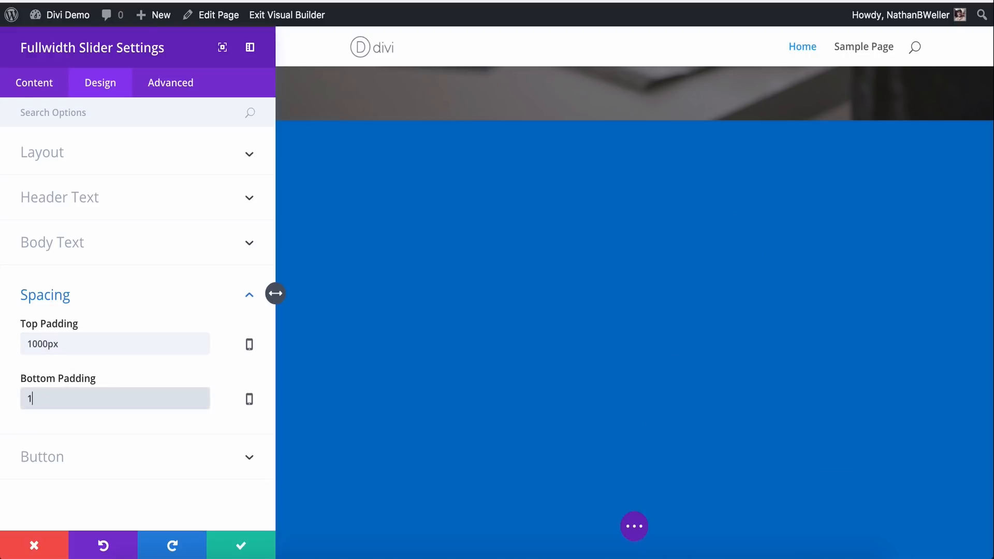
text(00)
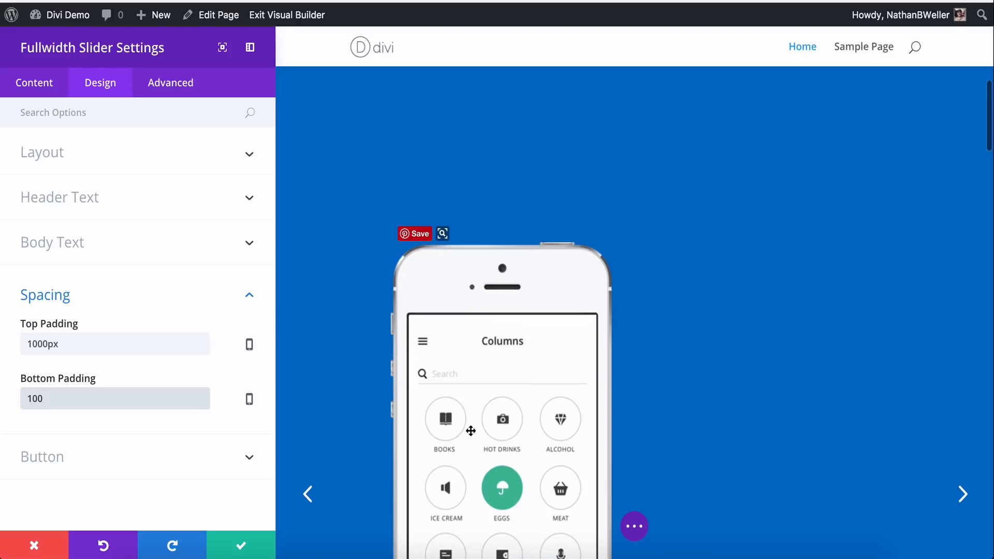
scroll(down, 3)
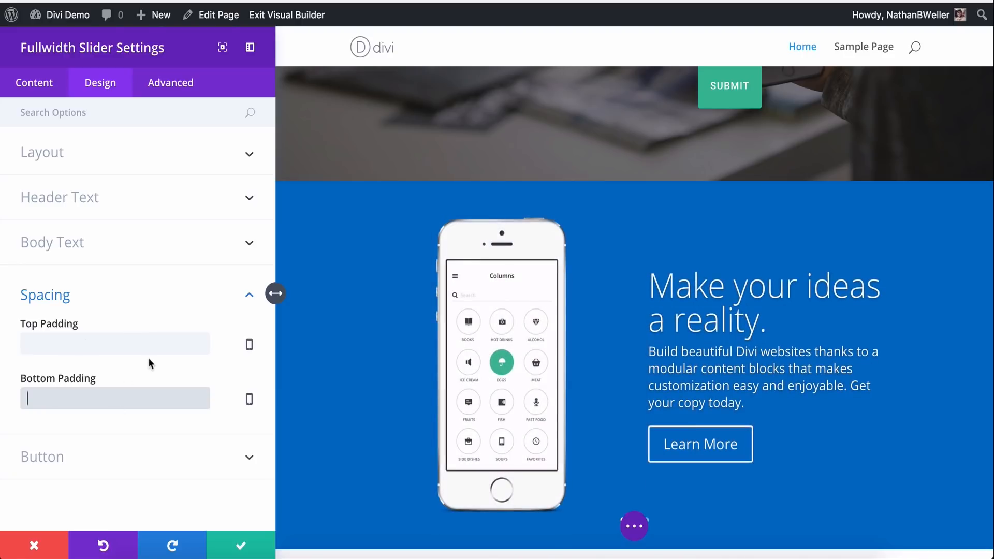
click(45, 294)
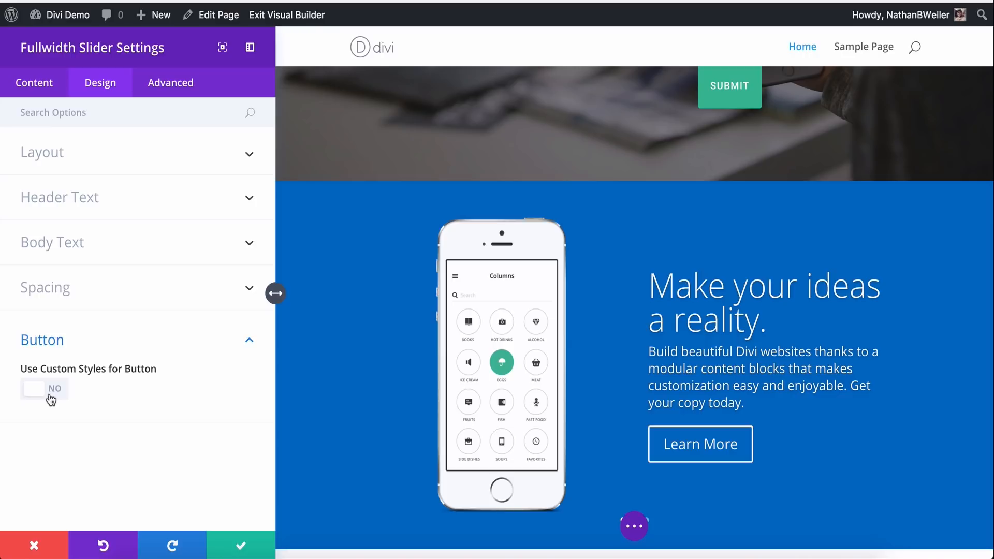
Step: Review the slider's Advanced CSS ID, Classes and Custom CSS, scrolling to Animation
click(169, 82)
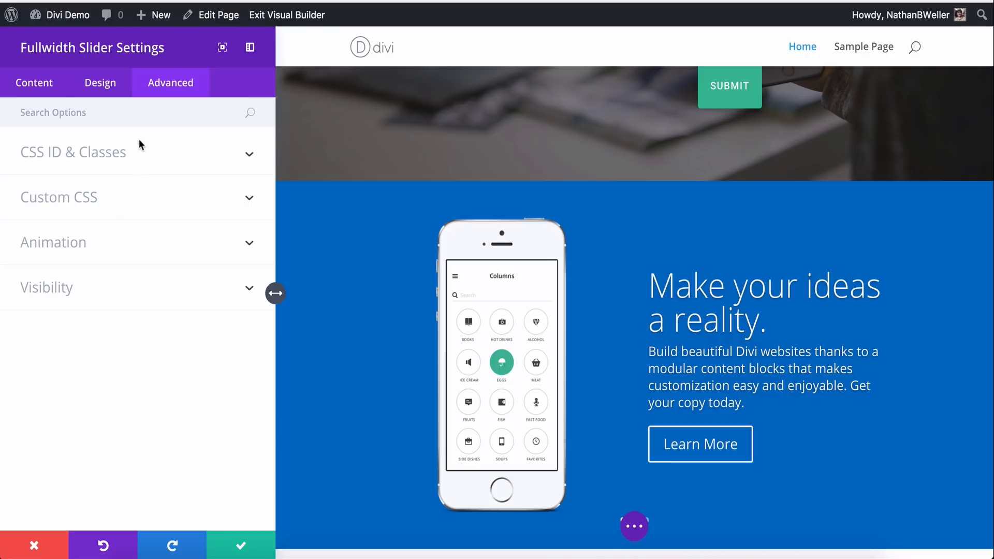
click(73, 152)
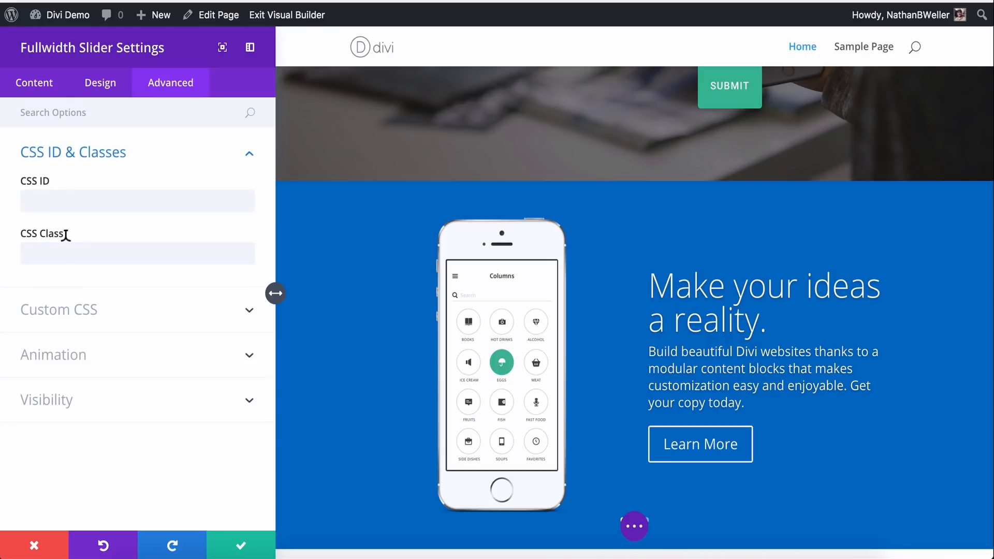
click(59, 309)
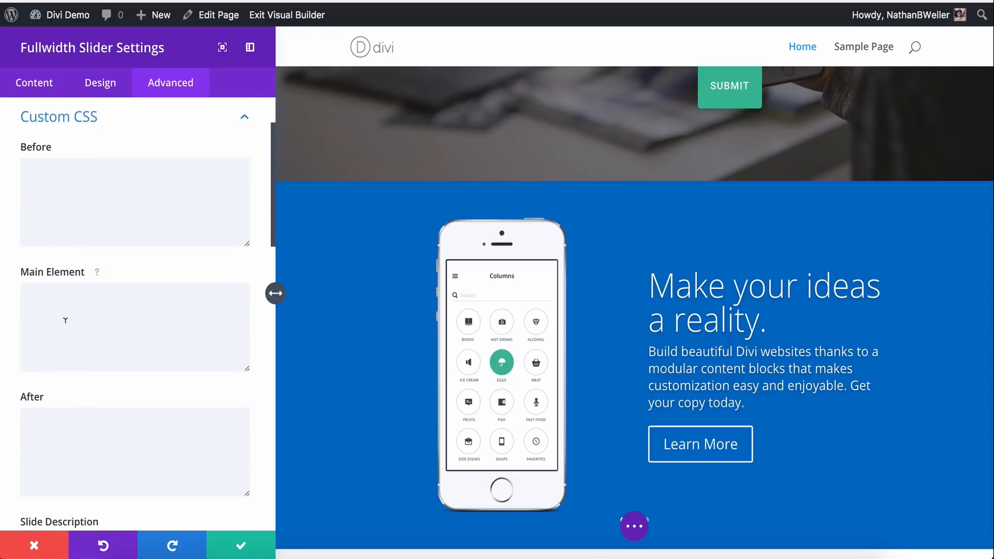
scroll(down, 3)
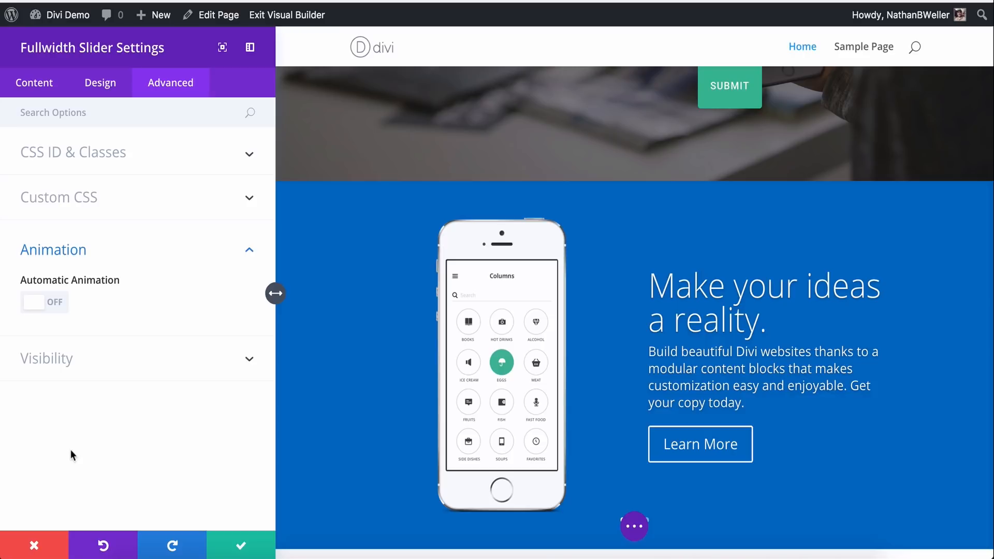
Step: Enable automatic animation at 7000 ms, keep continue-on-hover off, and revisit Content
click(44, 302)
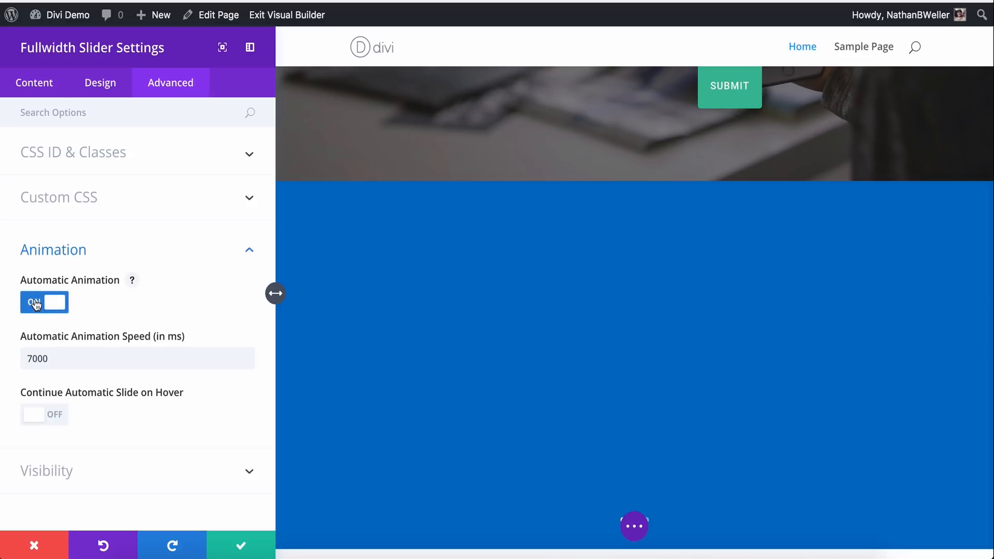
click(44, 302)
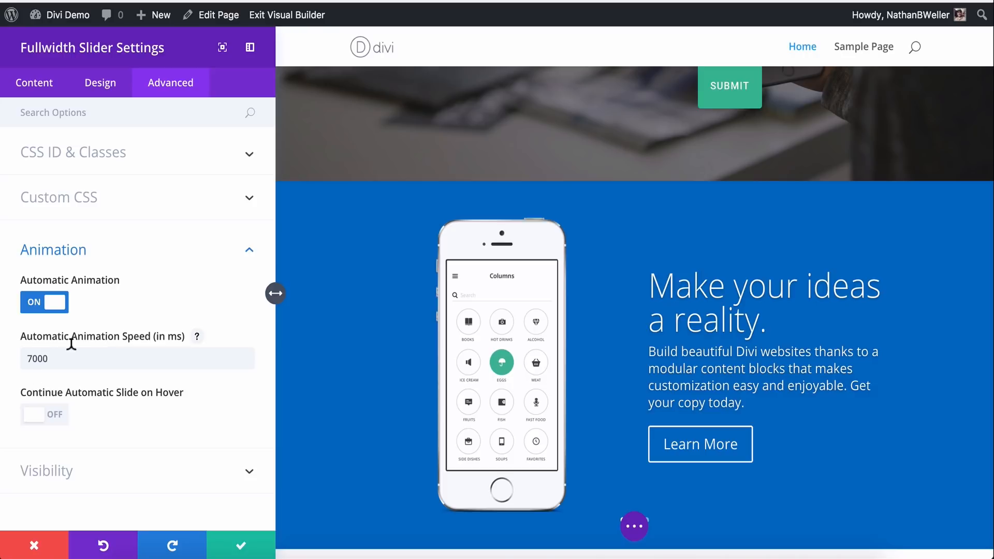
mouse_move(120, 356)
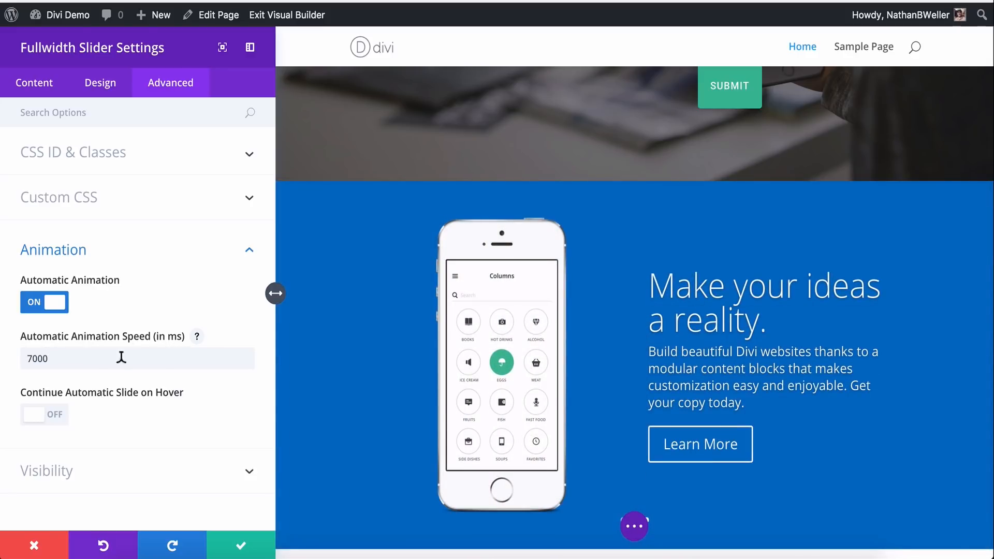
mouse_move(57, 423)
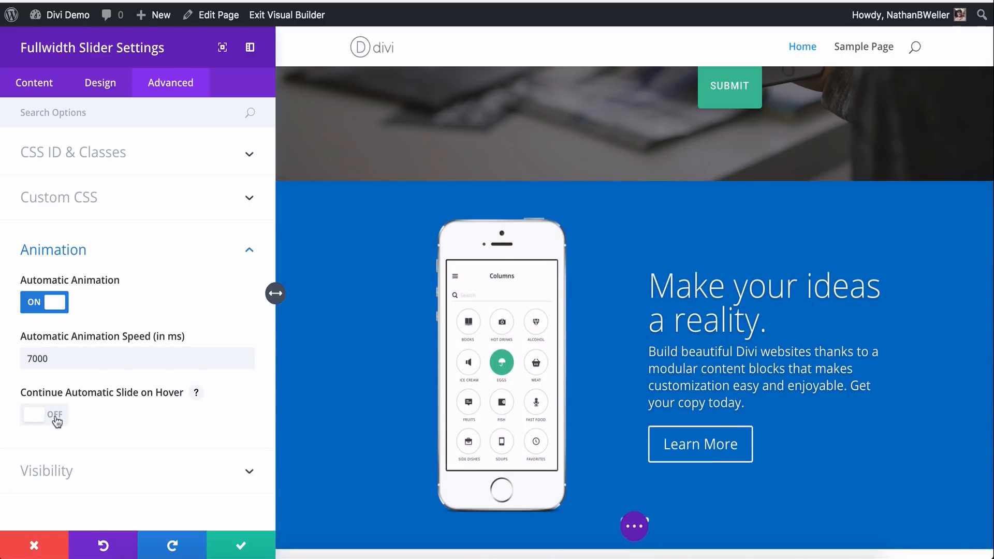
mouse_move(163, 412)
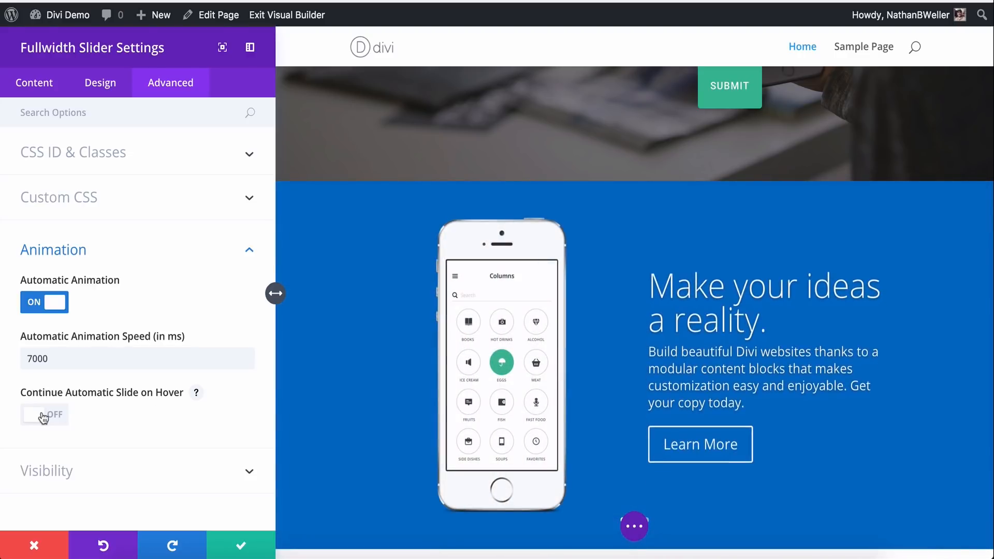
click(45, 415)
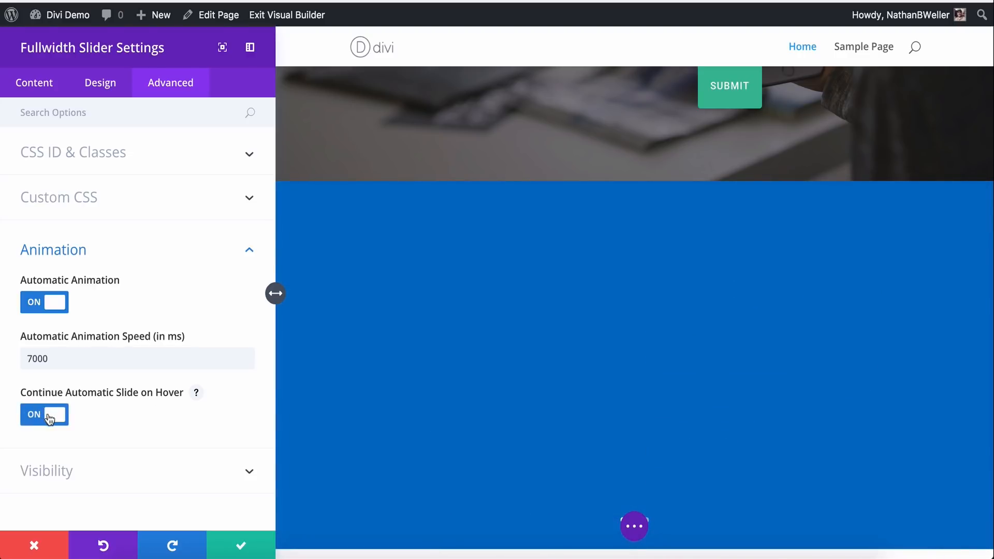
click(45, 415)
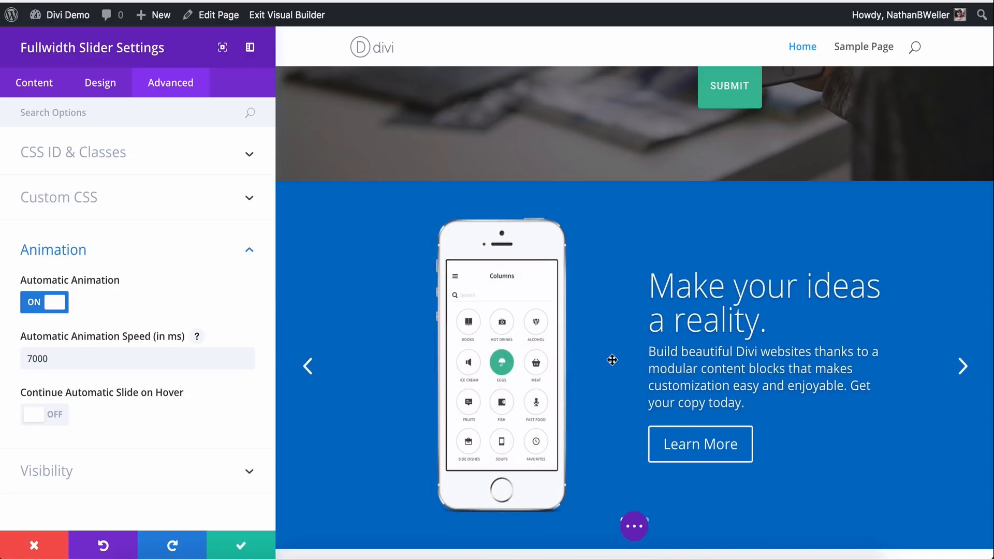
mouse_move(794, 366)
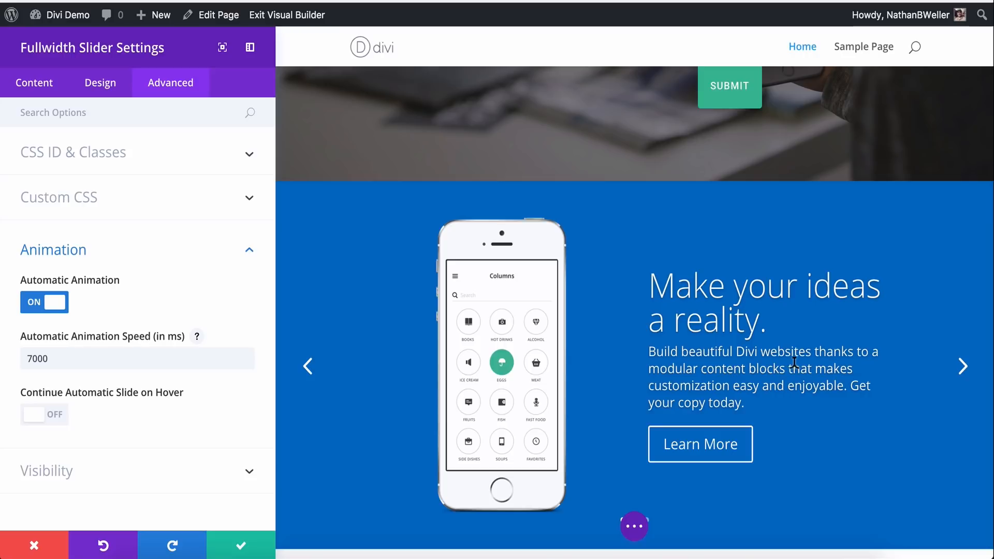
mouse_move(796, 363)
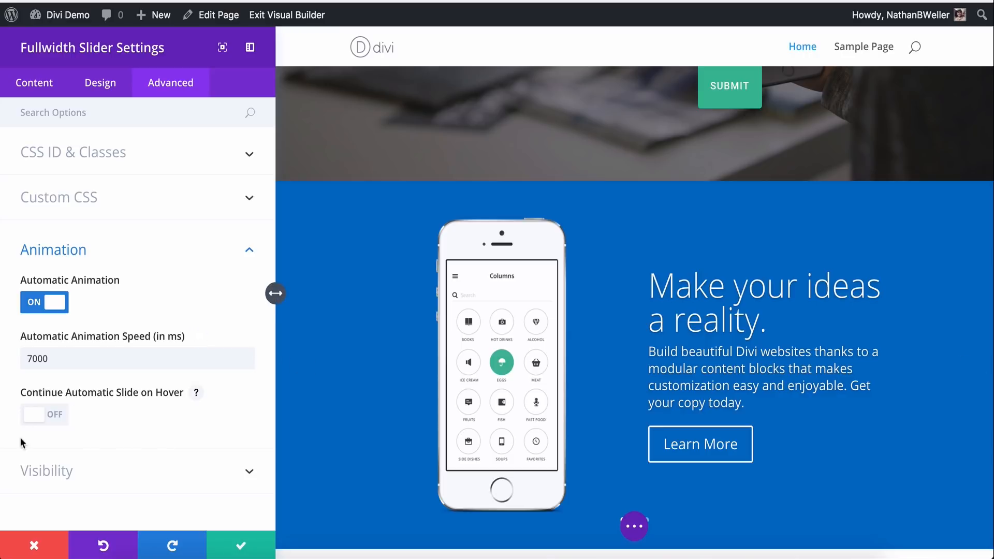
click(34, 82)
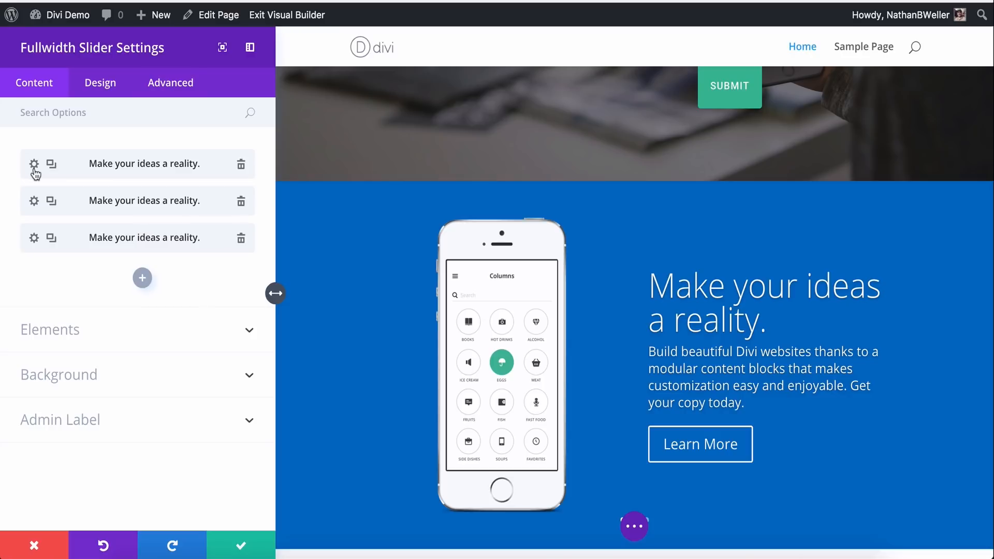
Step: Open the first slide's settings, scroll its text content unchanged, and show its Design options
click(34, 164)
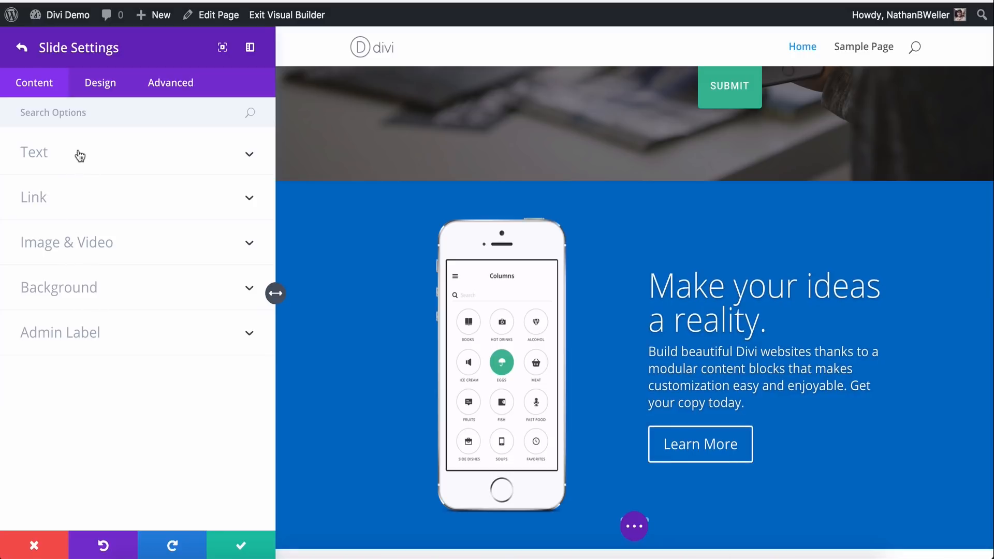
mouse_move(74, 236)
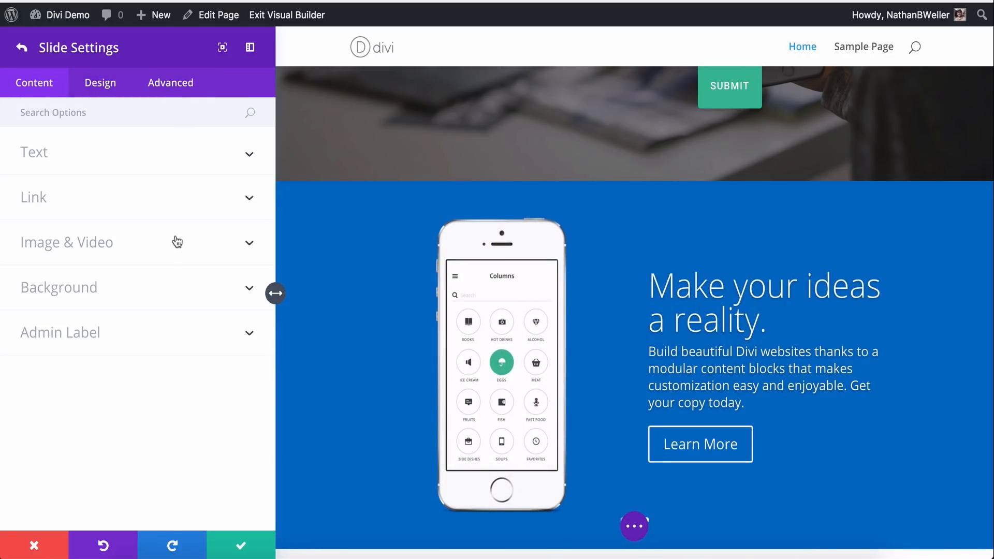
mouse_move(170, 156)
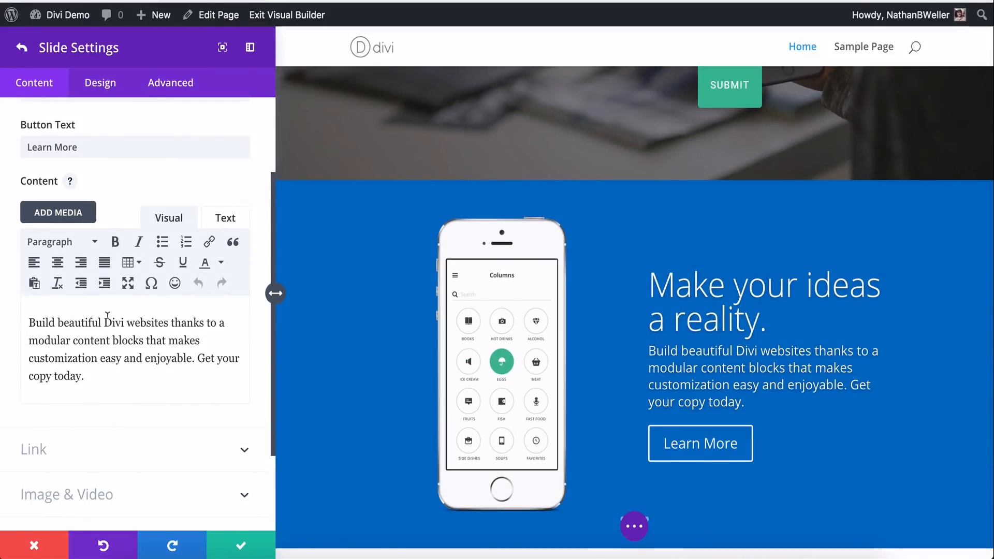
scroll(down, 3)
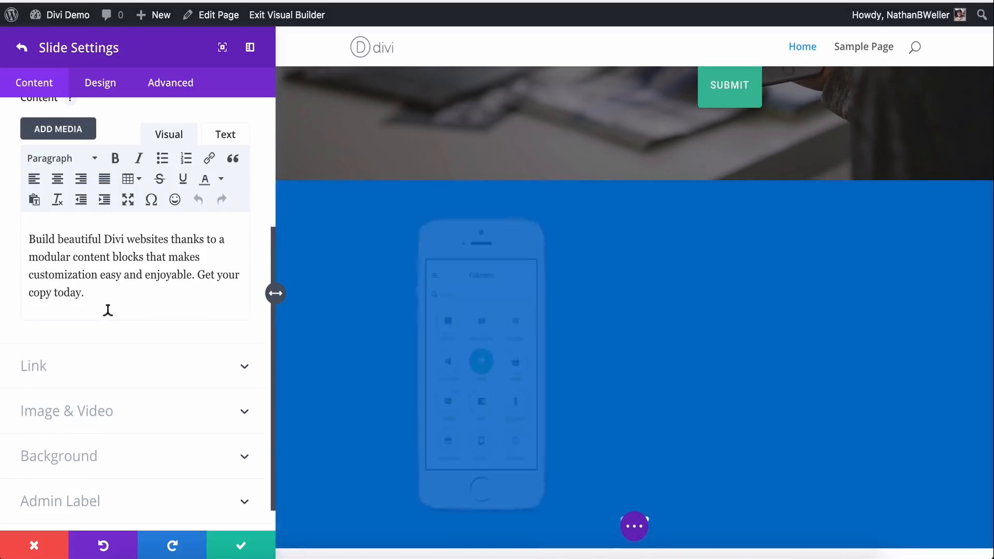
click(100, 82)
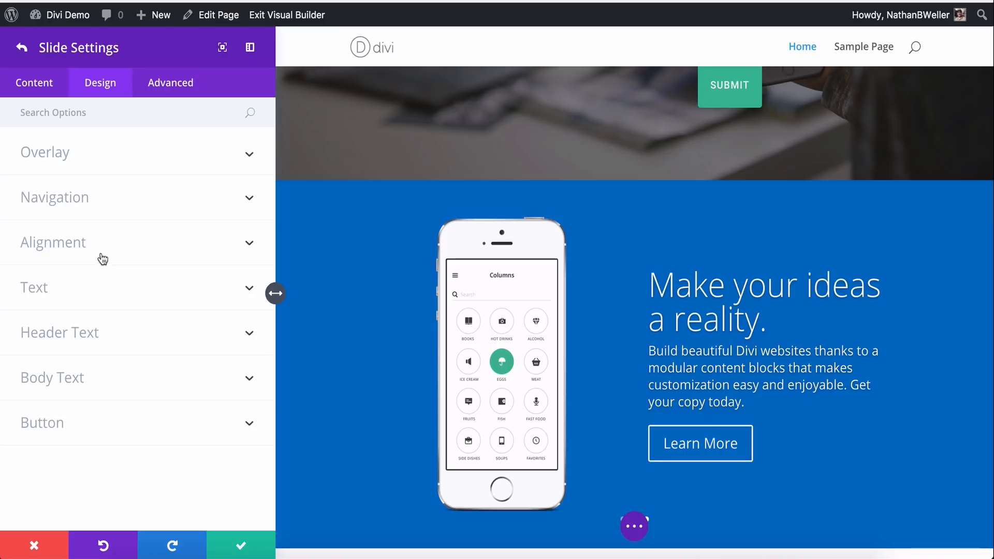
Step: Check the first slide's Navigation, Overlay, Alignment and Advanced CSS options, then return to the slider's settings
click(54, 197)
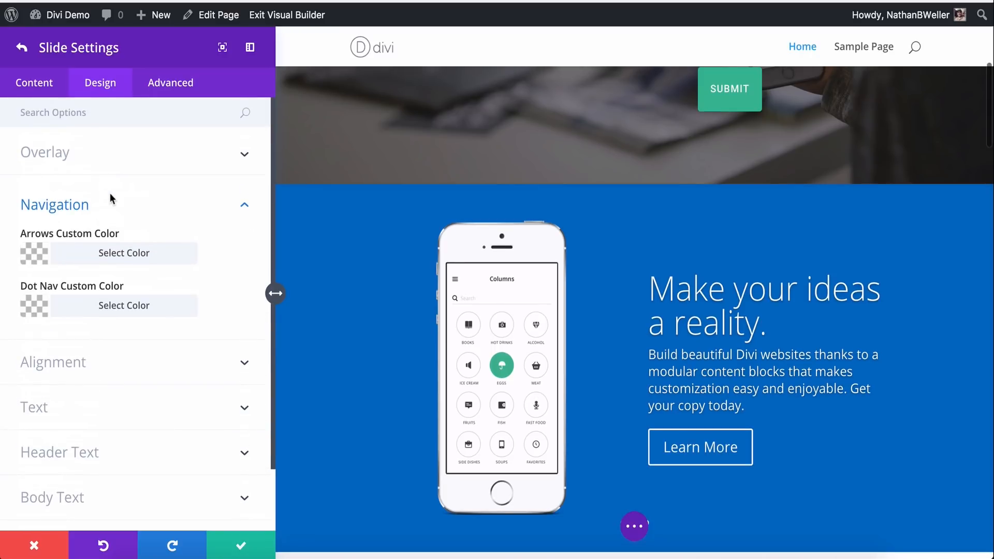
click(45, 153)
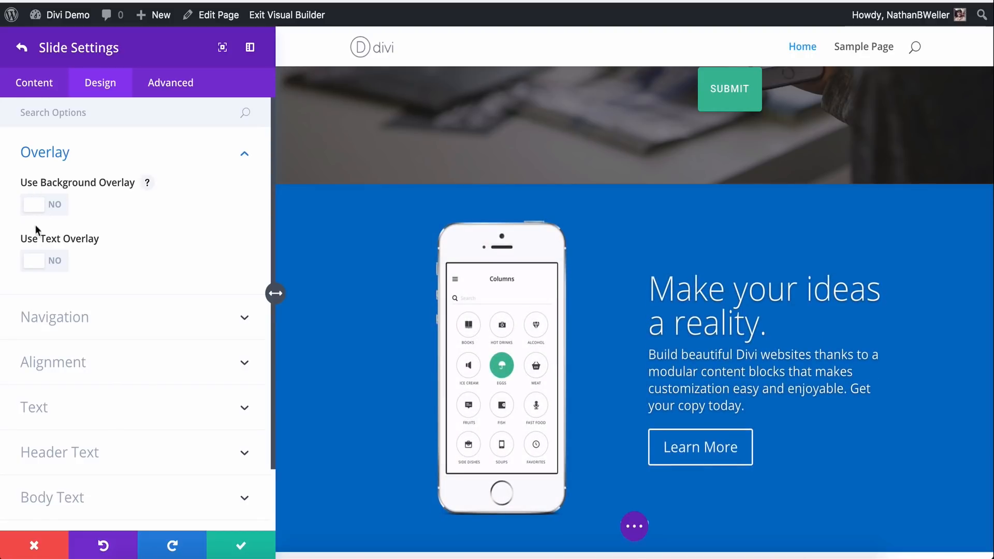
scroll(down, 3)
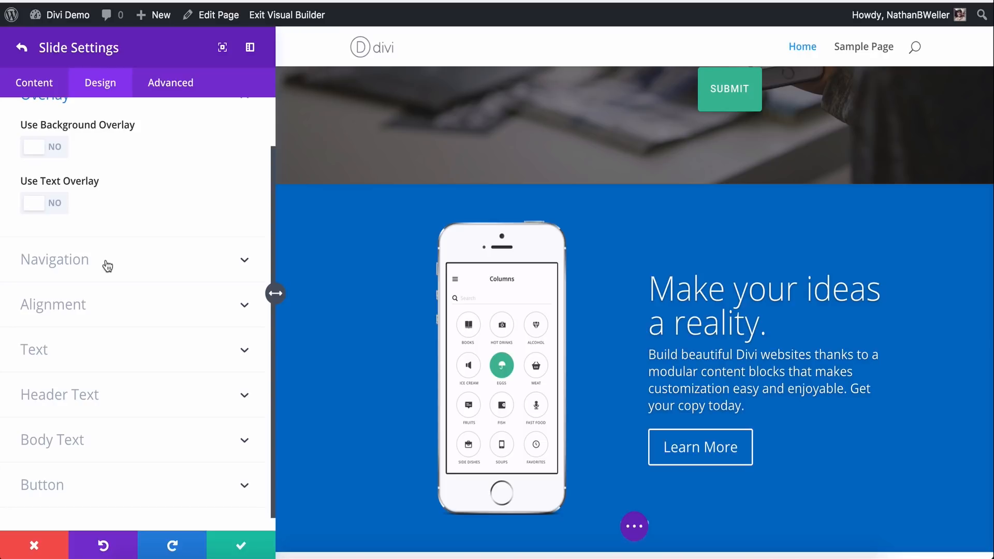
click(55, 259)
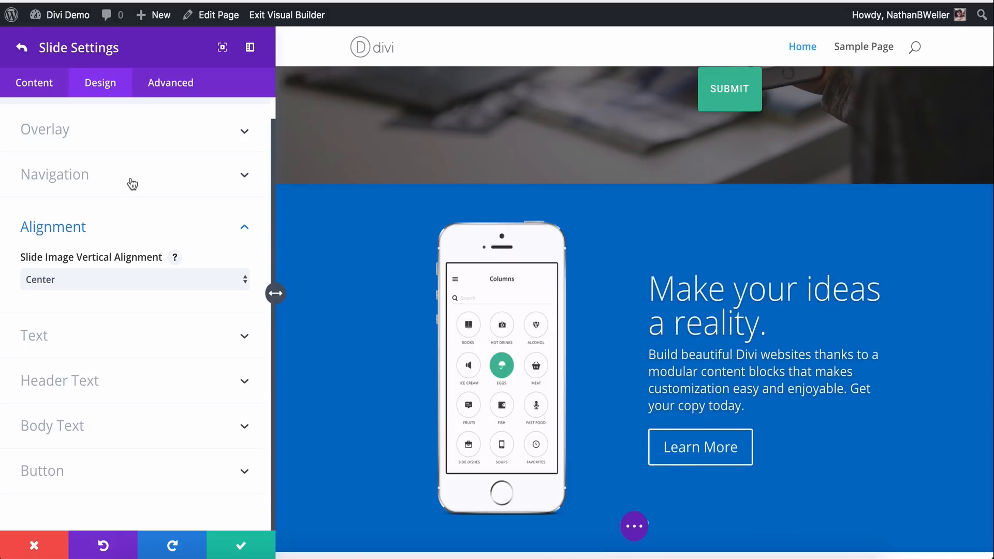
click(170, 82)
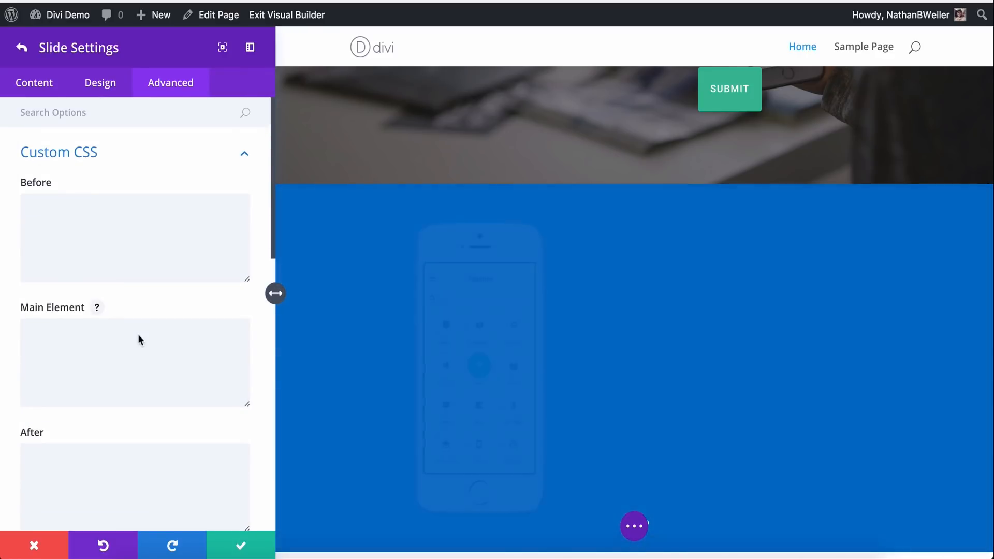
click(35, 83)
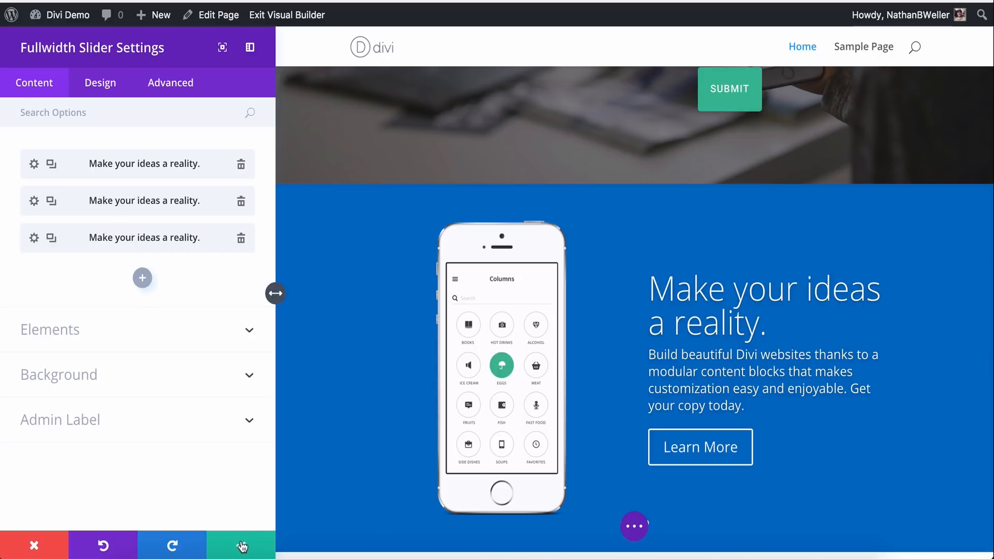
Step: Confirm the slider settings, disable the old hero section, then save and view the live page
click(241, 545)
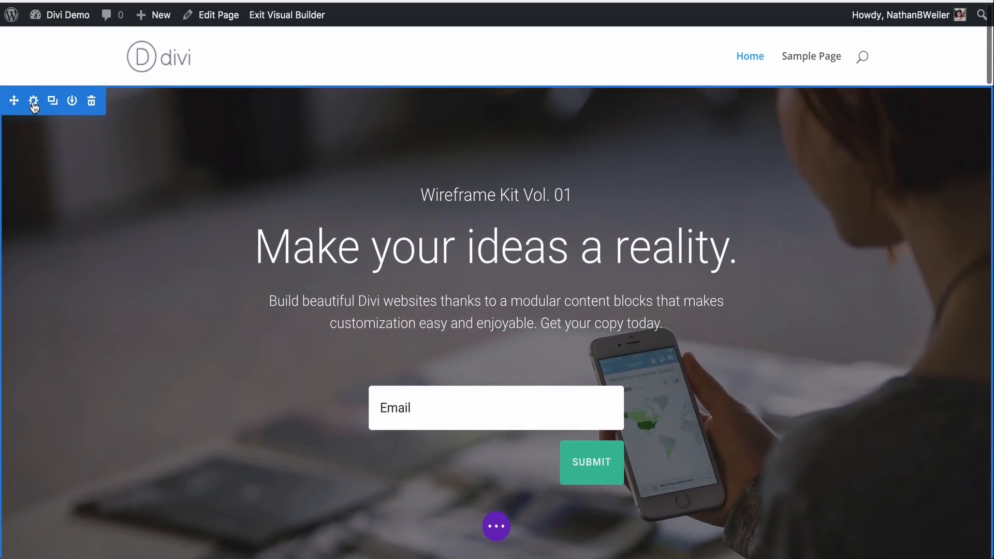
click(33, 101)
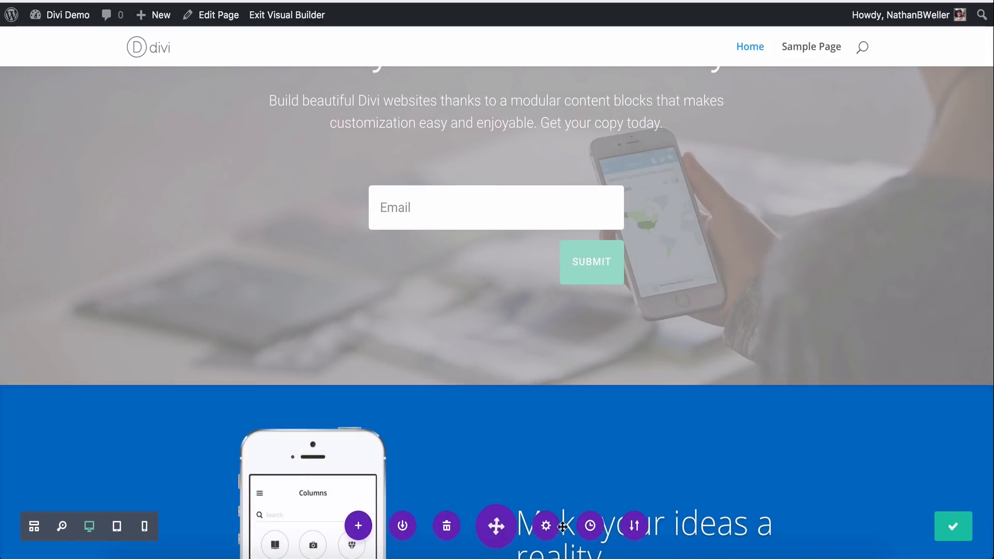
click(497, 526)
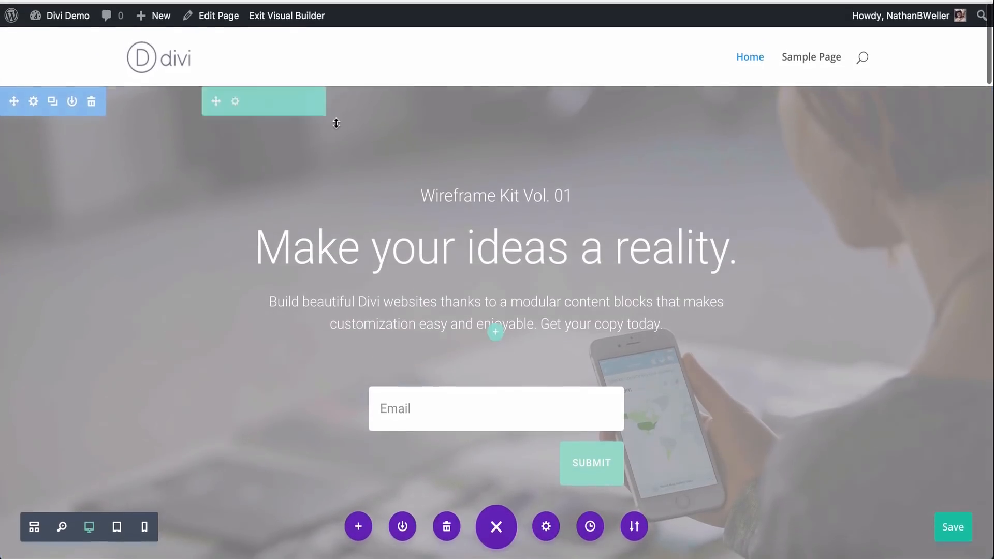
click(286, 15)
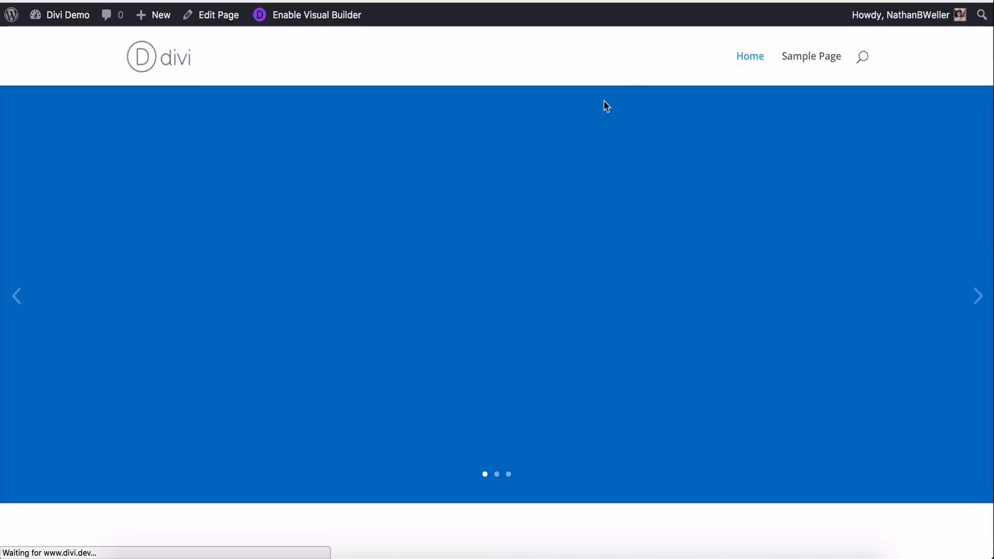